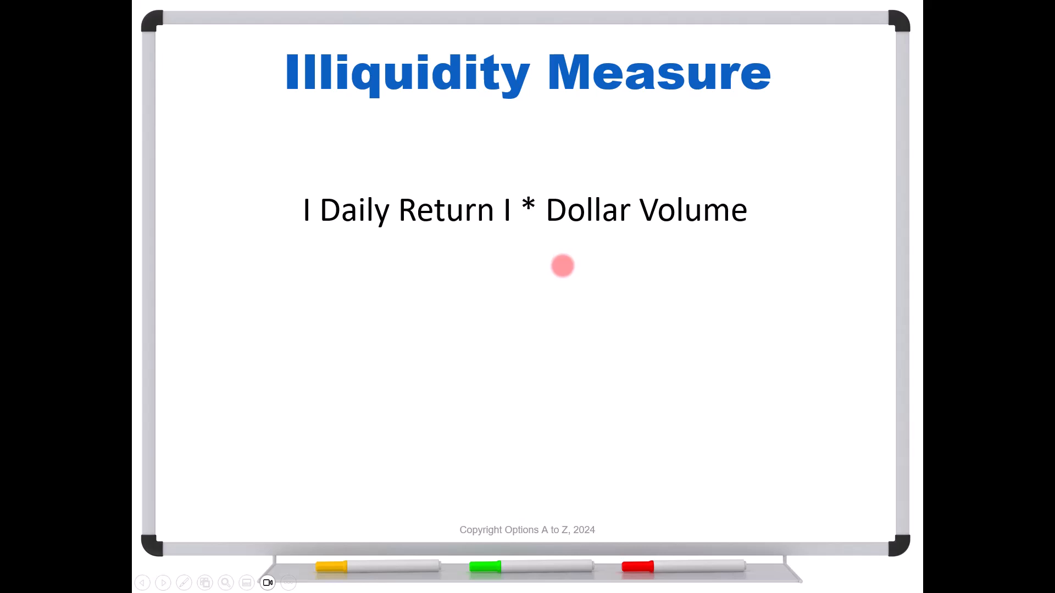
mouse_move(448, 252)
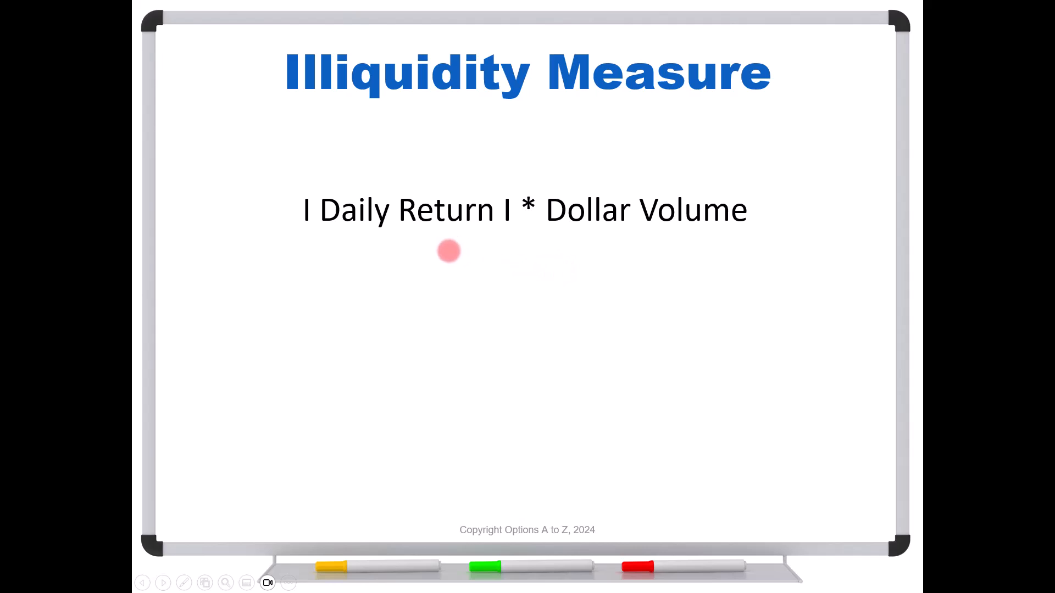
mouse_move(427, 231)
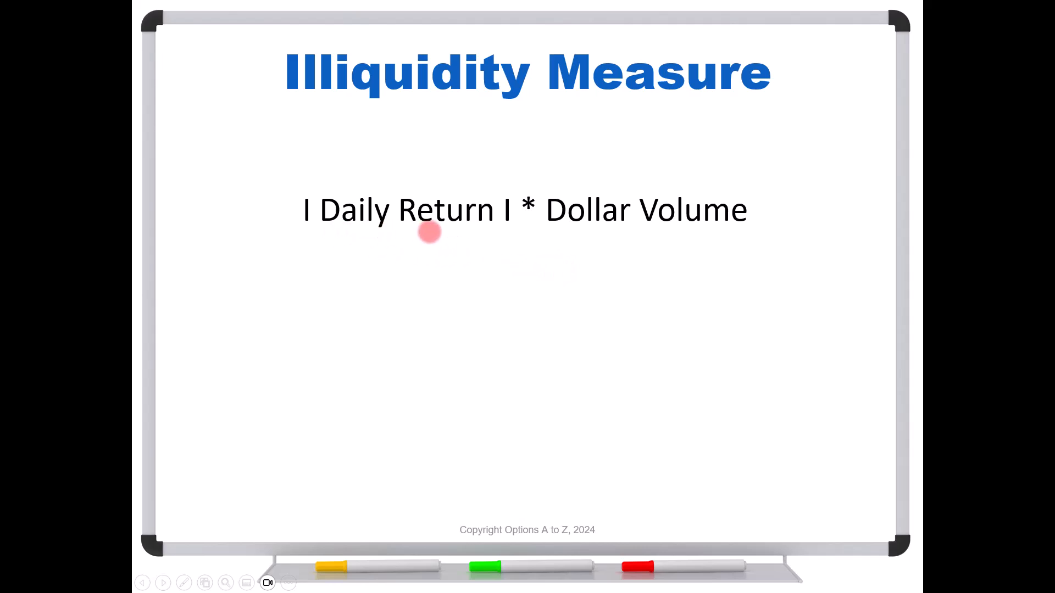
mouse_move(294, 226)
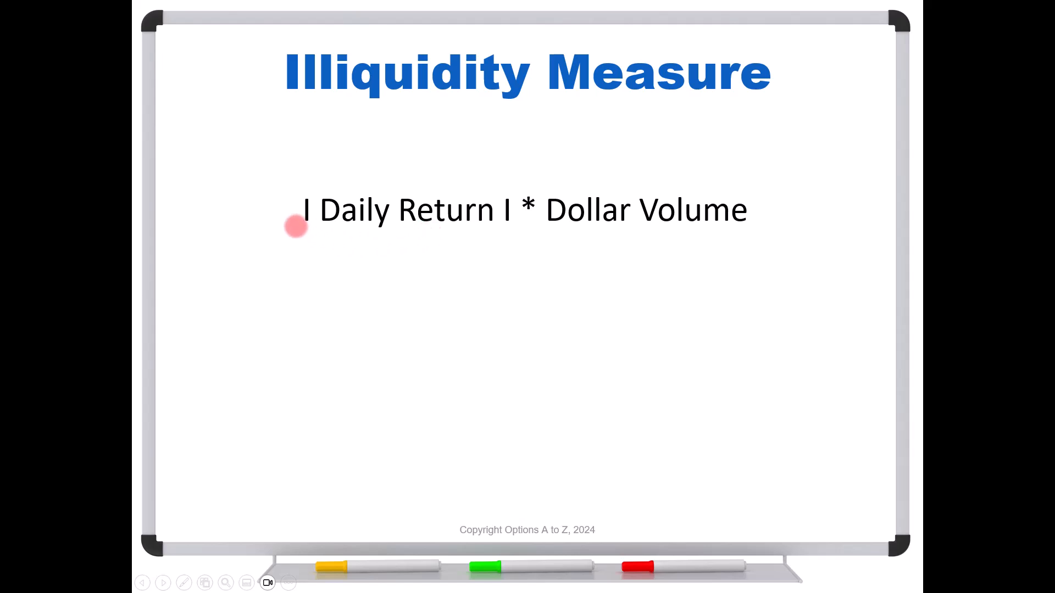
mouse_move(513, 218)
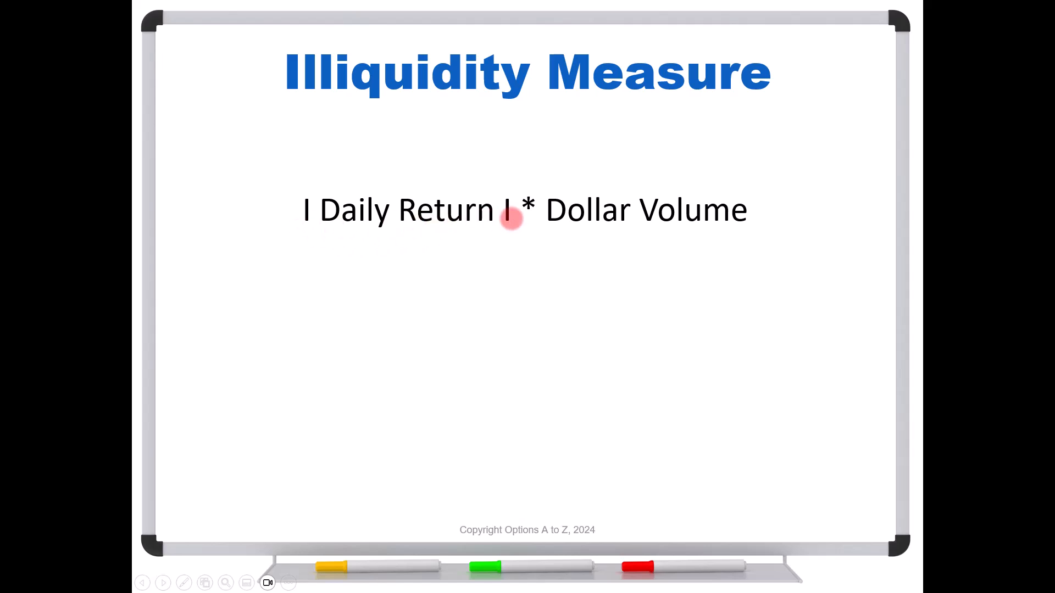
mouse_move(500, 232)
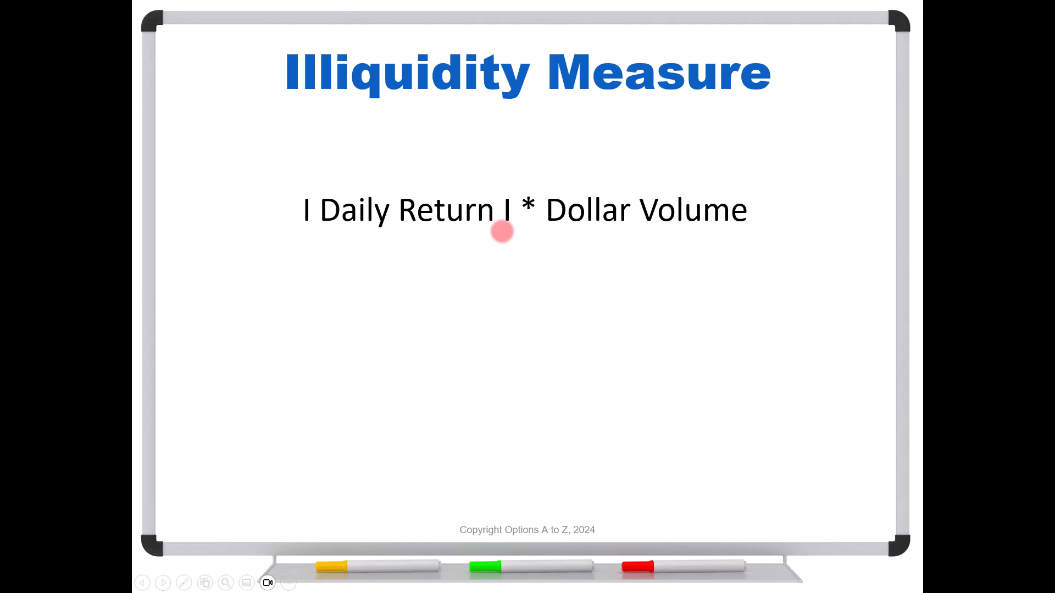
mouse_move(478, 223)
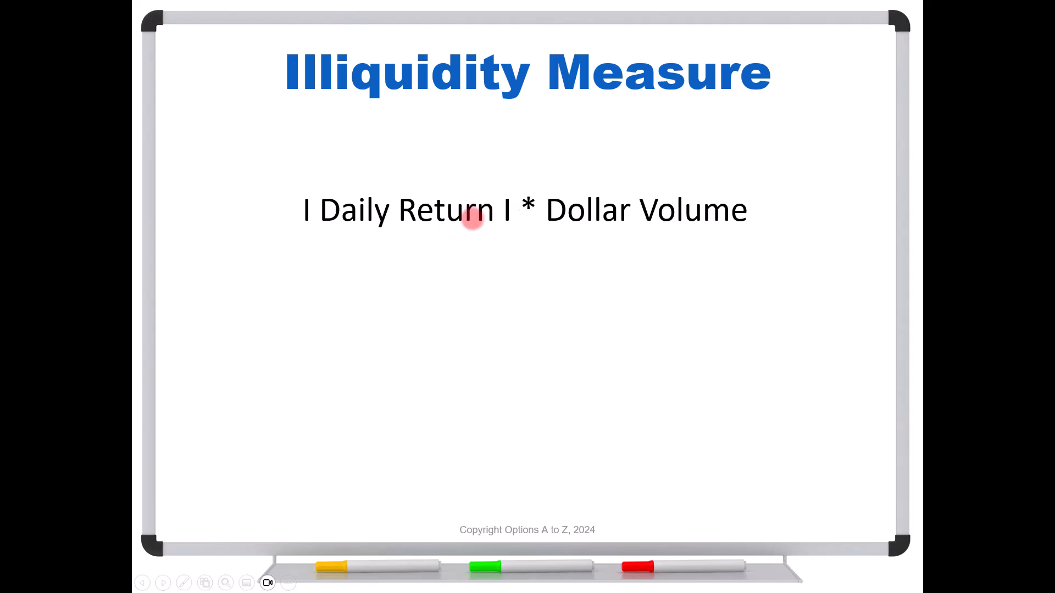
mouse_move(306, 229)
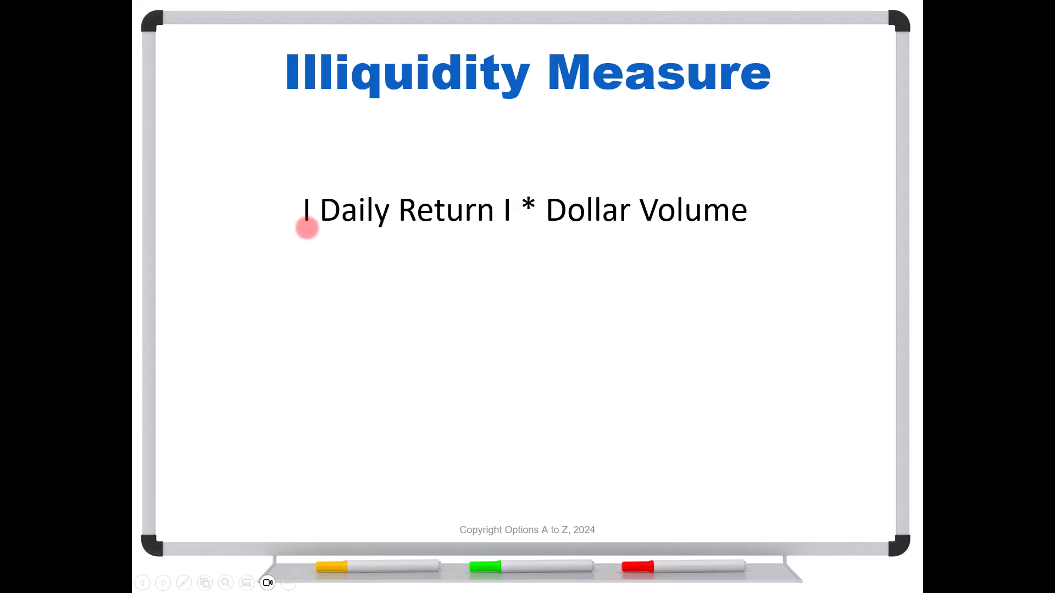
mouse_move(628, 237)
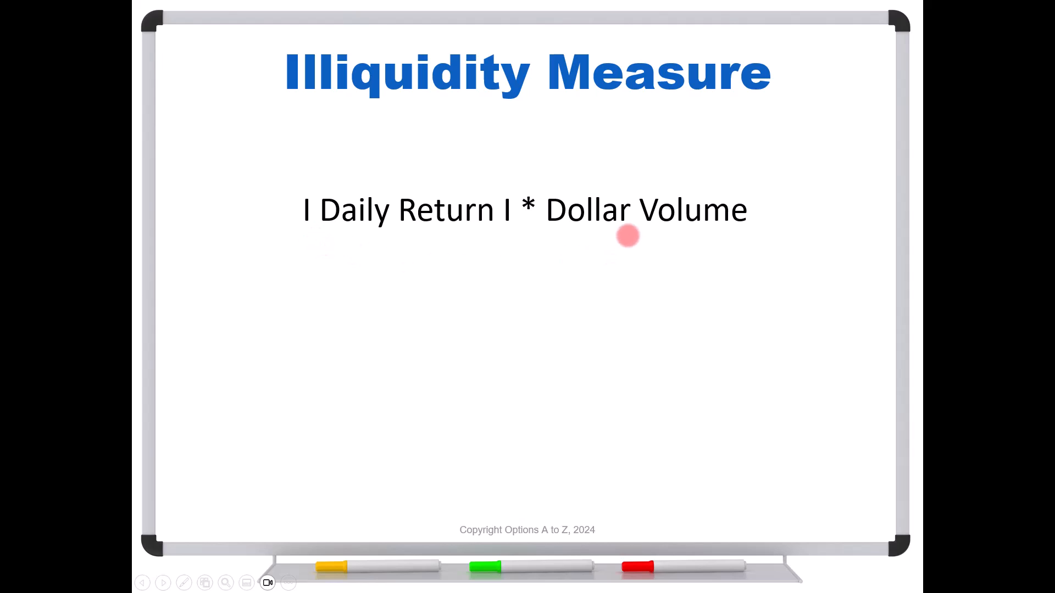
mouse_move(626, 235)
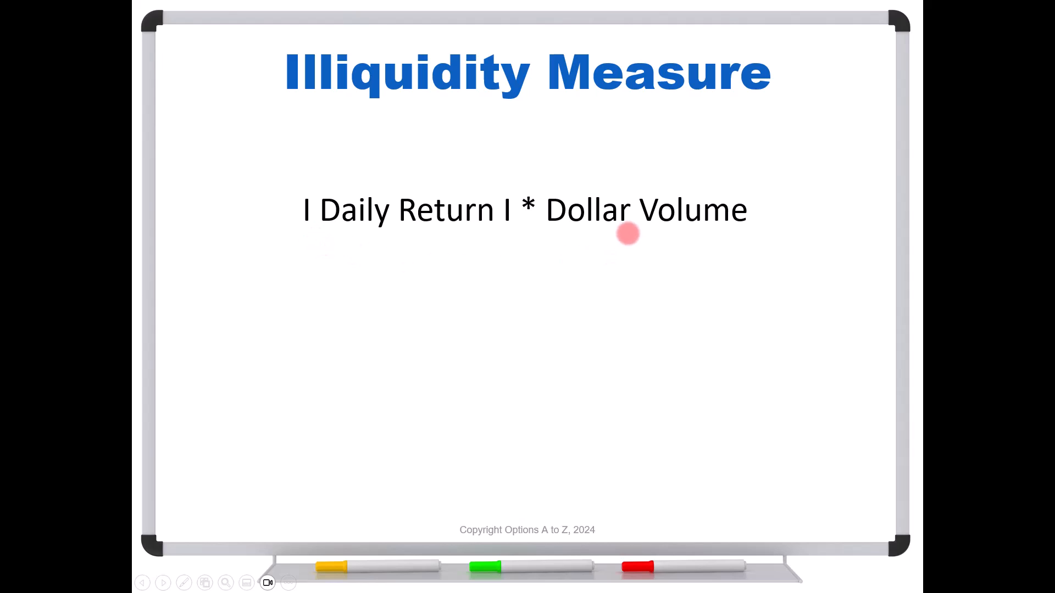
mouse_move(651, 238)
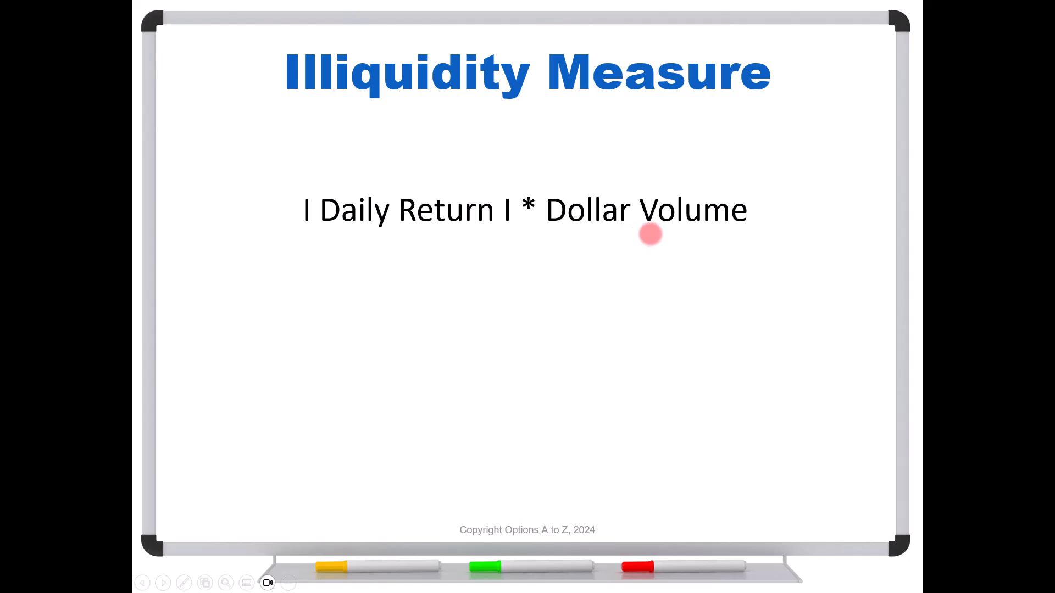
mouse_move(587, 246)
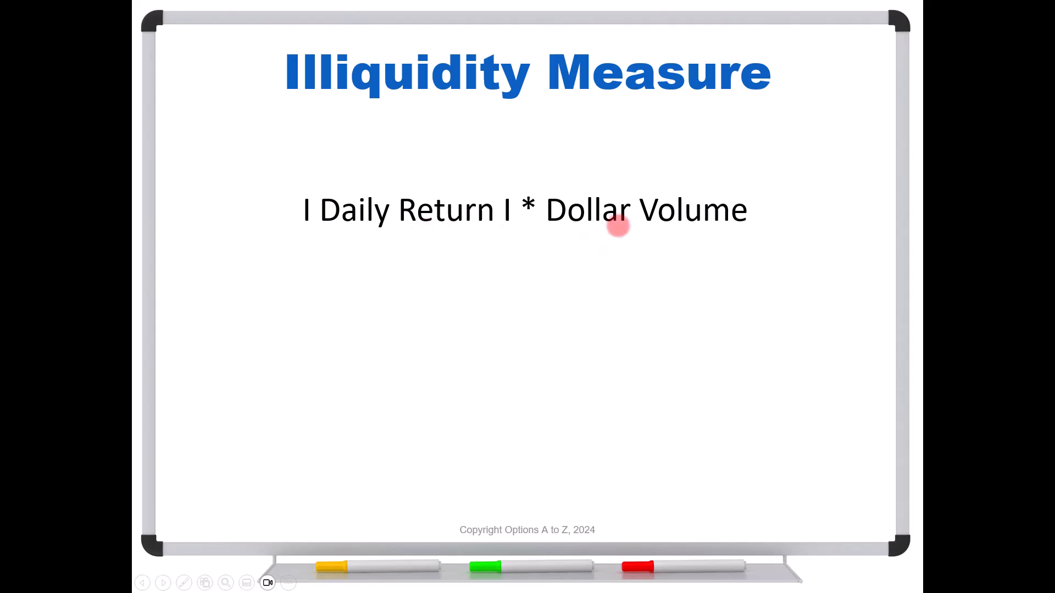
Advance to the slide with the 1/N sum of |Rt|/Vt formula
left_click(165, 583)
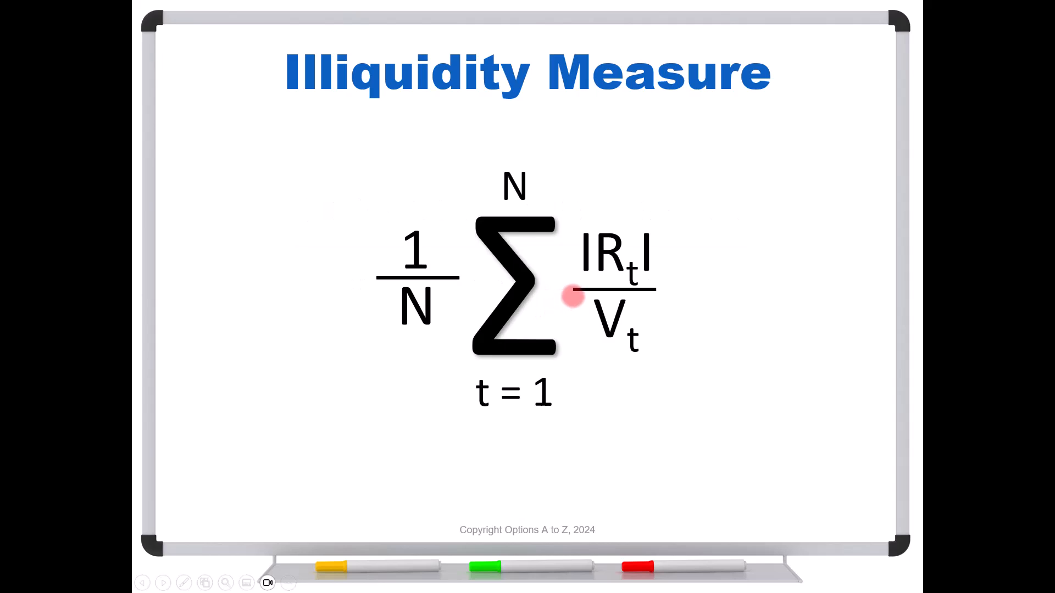
mouse_move(541, 343)
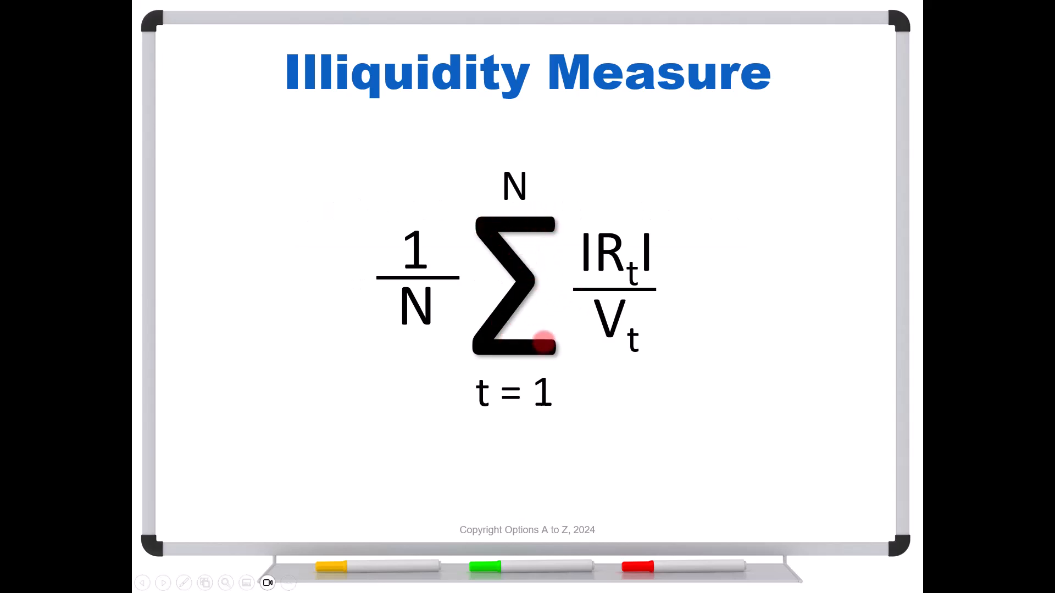
mouse_move(542, 323)
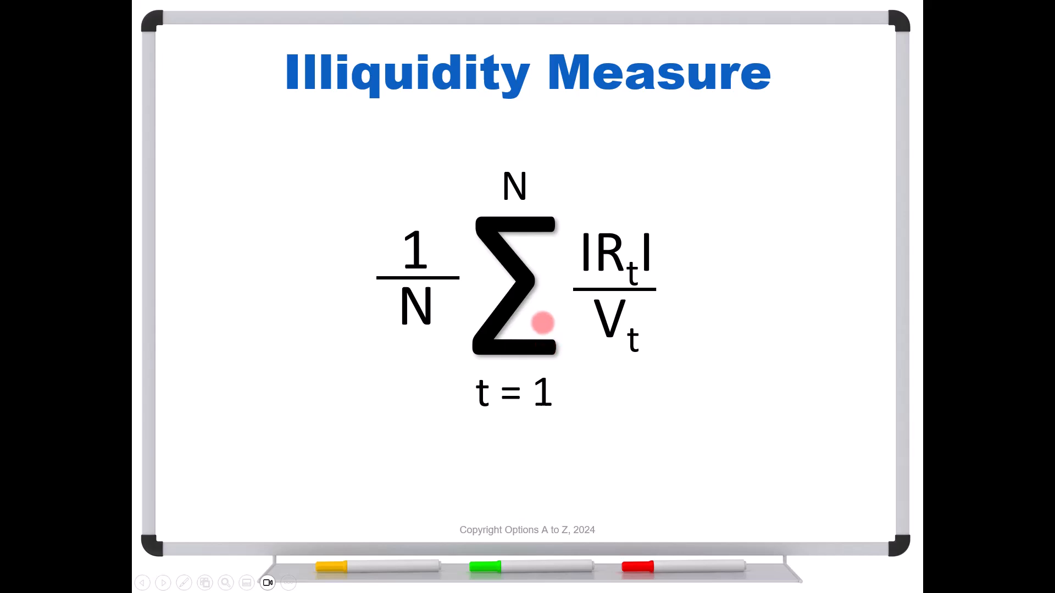
mouse_move(490, 387)
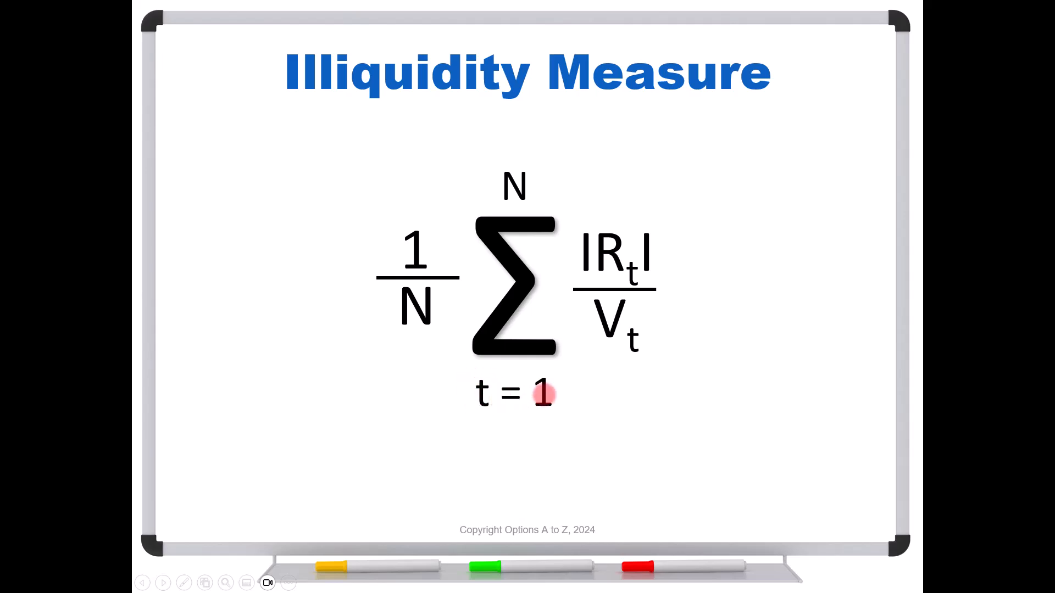
mouse_move(518, 208)
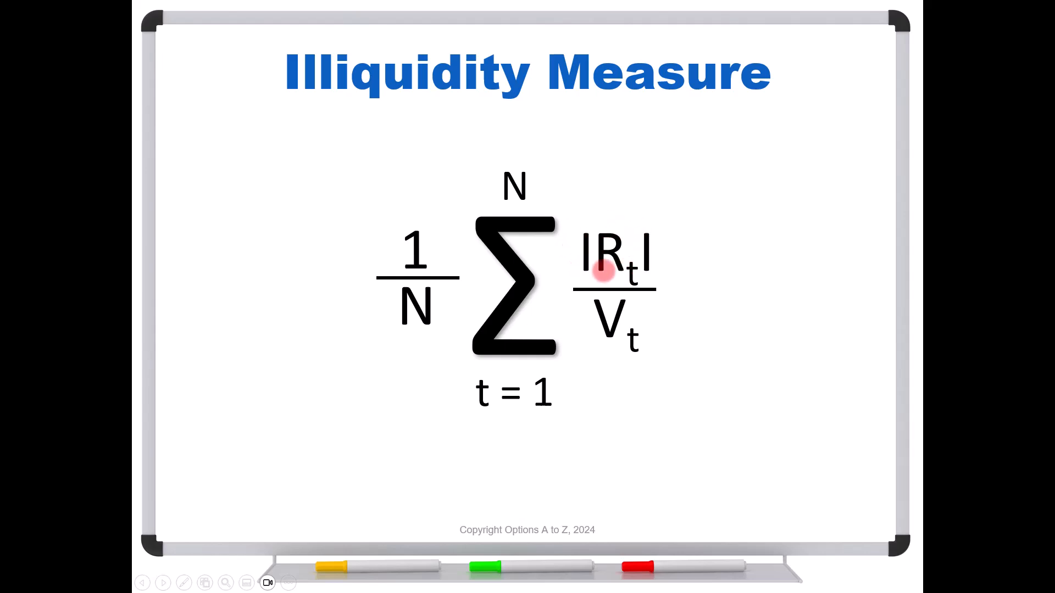
mouse_move(631, 282)
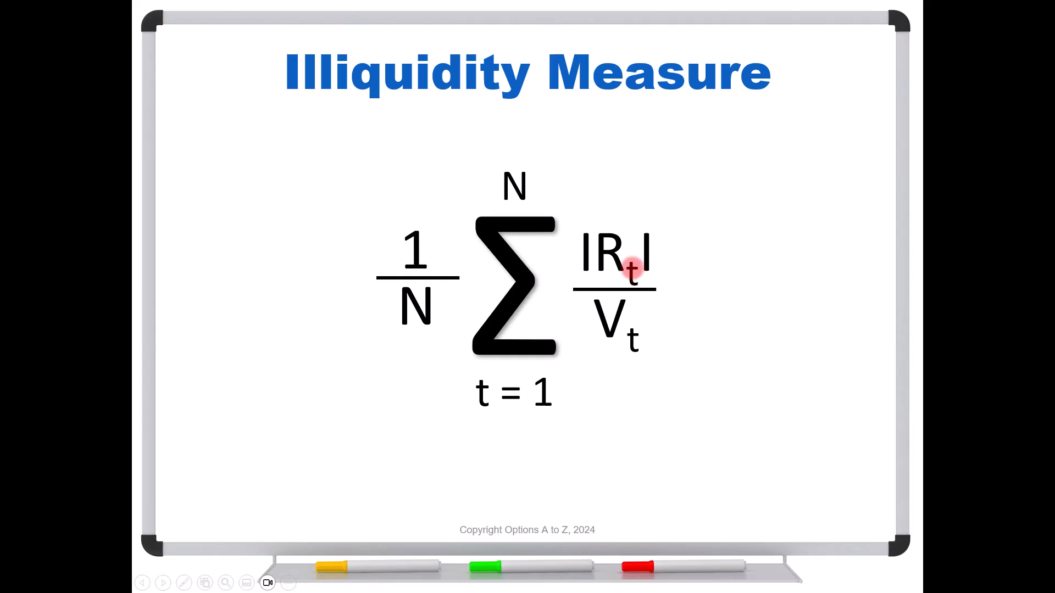
mouse_move(612, 330)
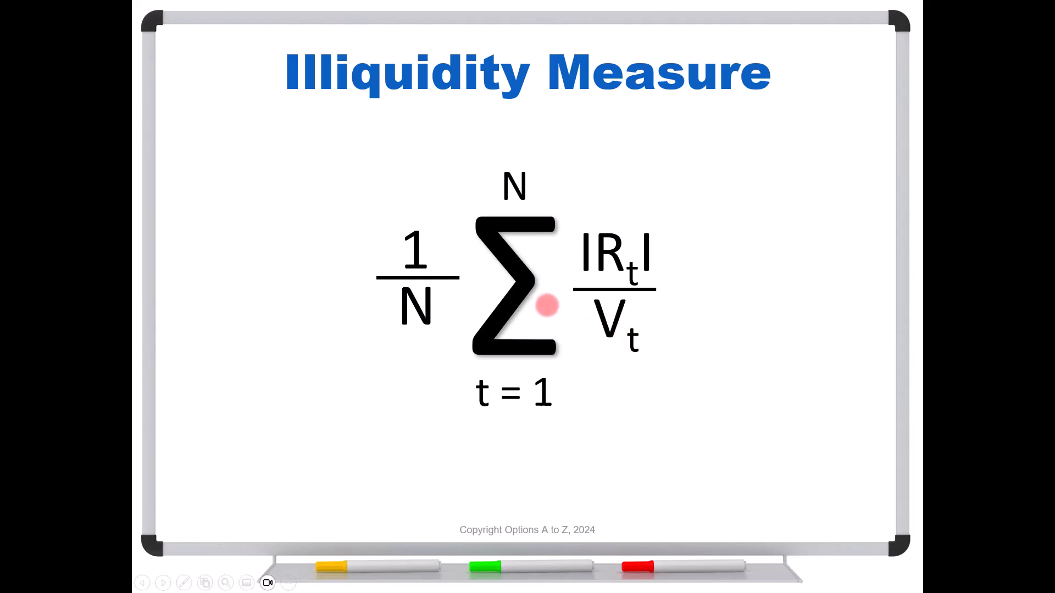
mouse_move(401, 270)
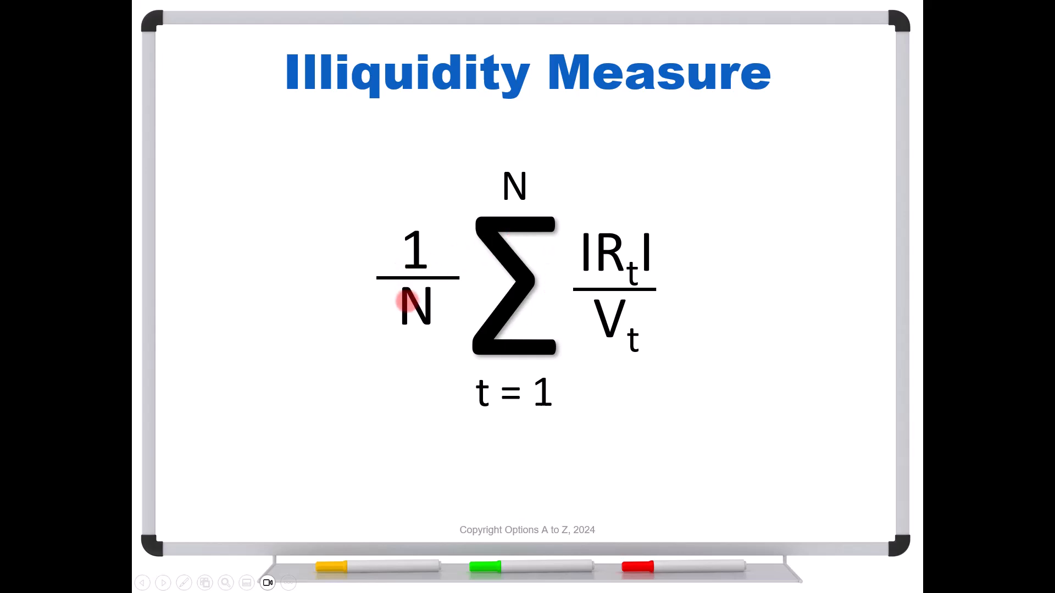
mouse_move(439, 335)
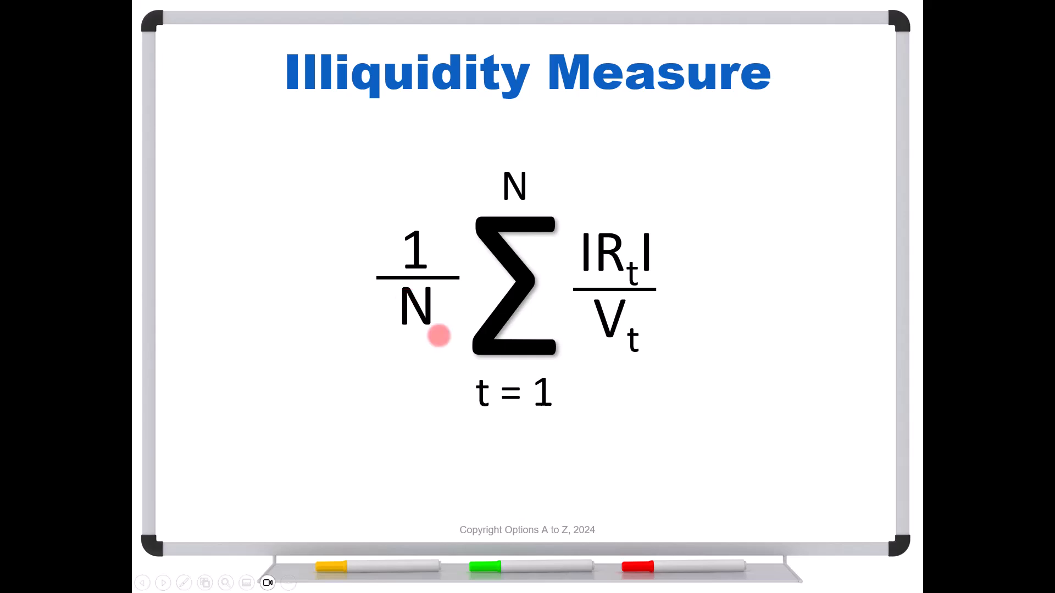
mouse_move(712, 317)
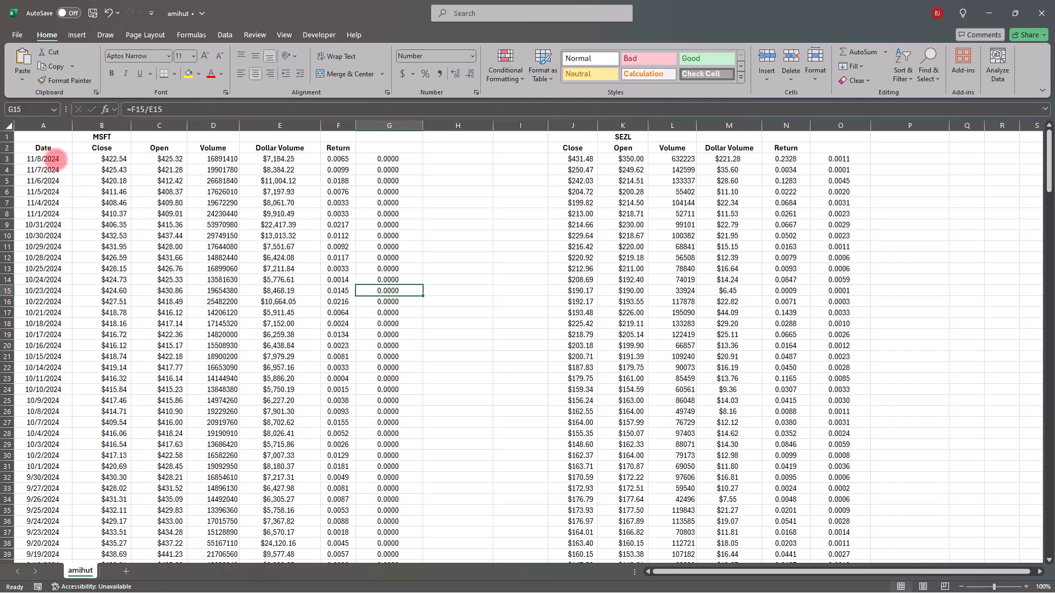
Select the first MSFT date on the amihut sheet and scroll through the price rows
left_click(43, 159)
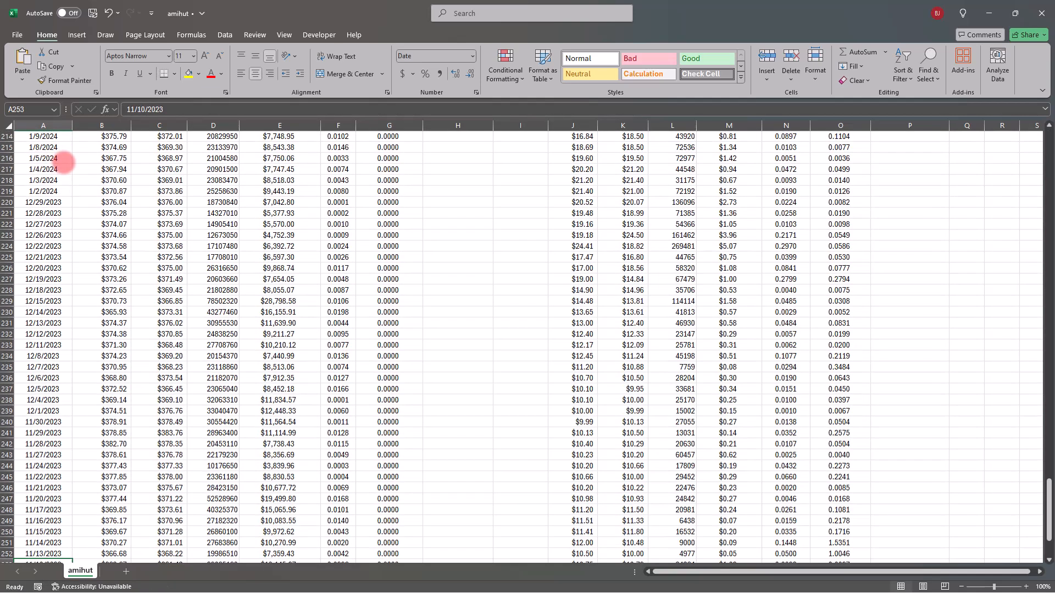
scroll("down", 3)
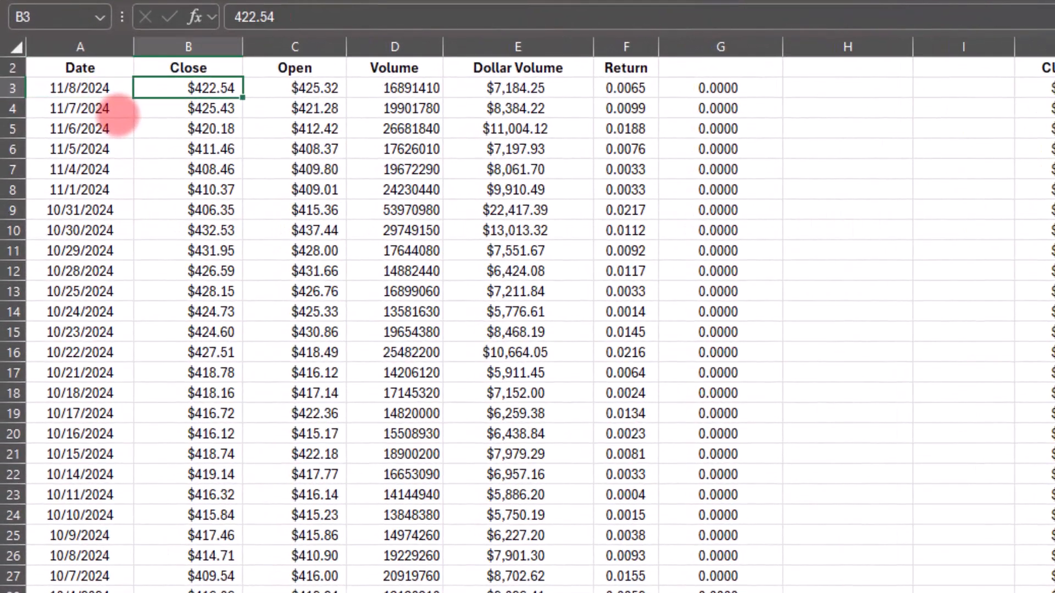
left_click(294, 88)
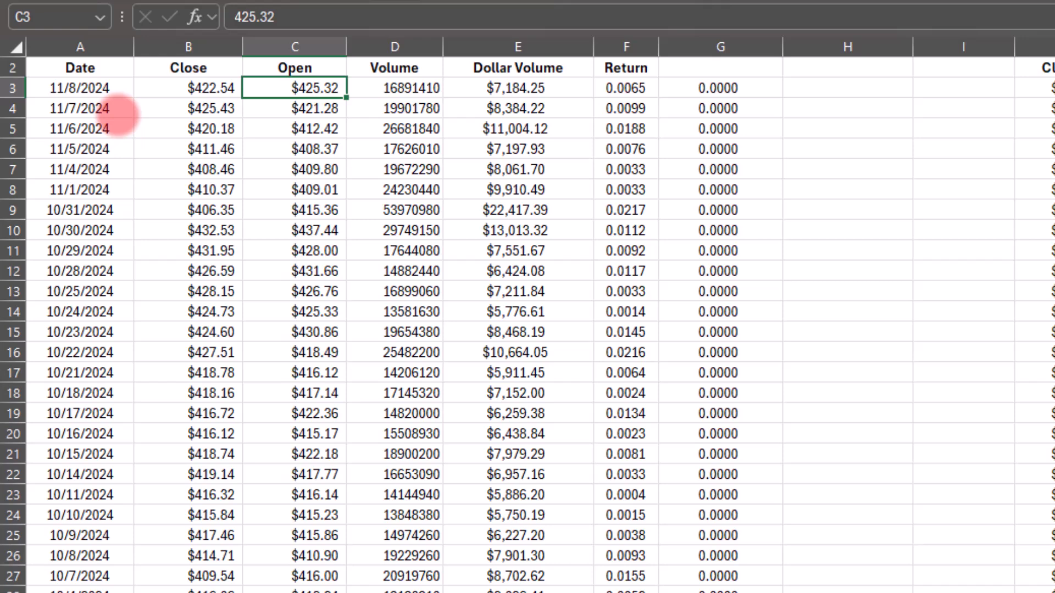
left_click(395, 88)
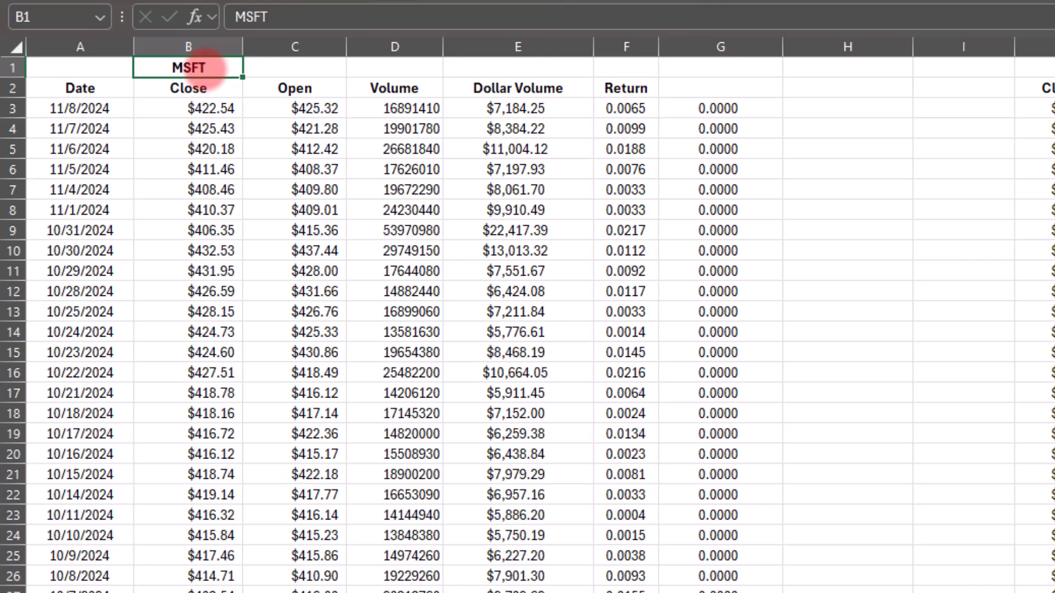
scroll("right", 3)
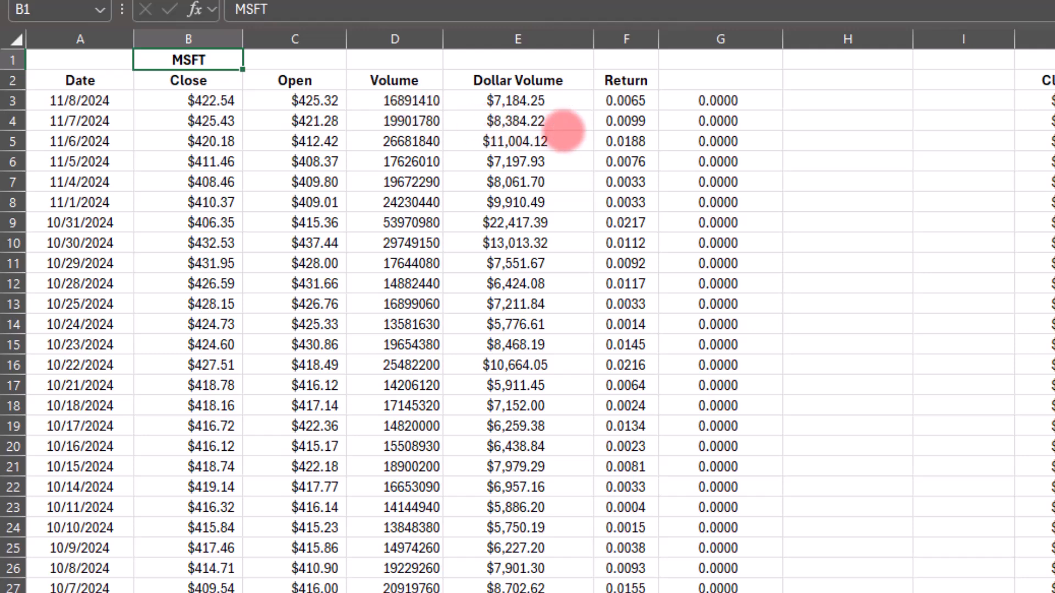
left_click(517, 101)
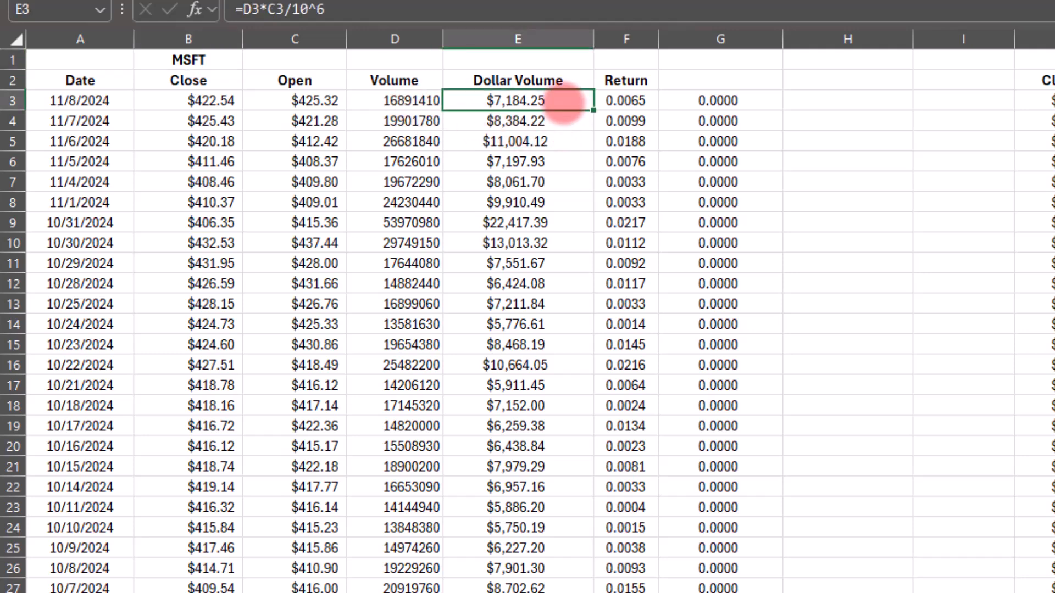
left_click(395, 101)
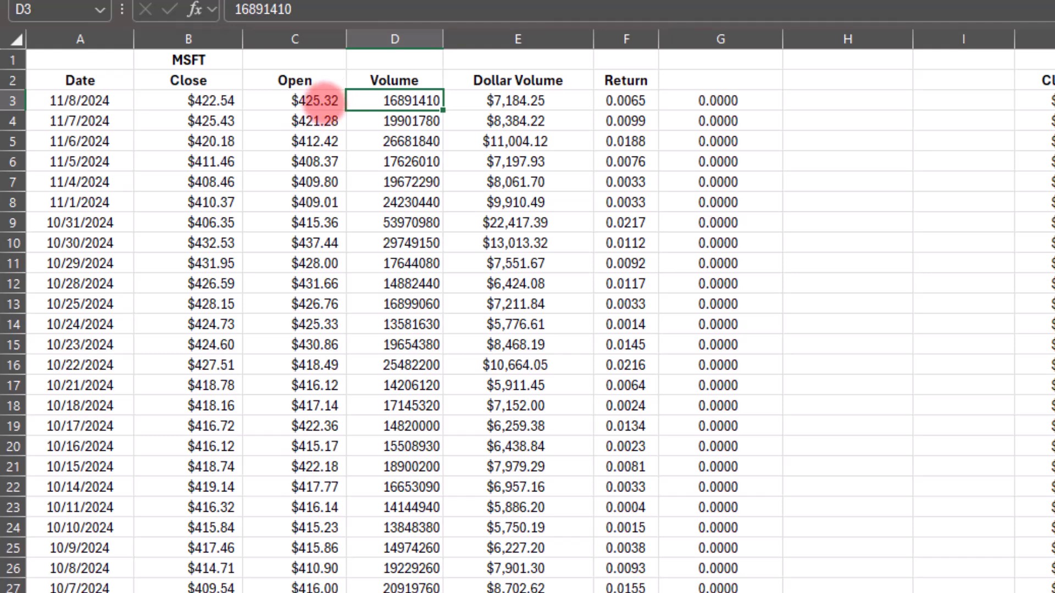
left_click(295, 101)
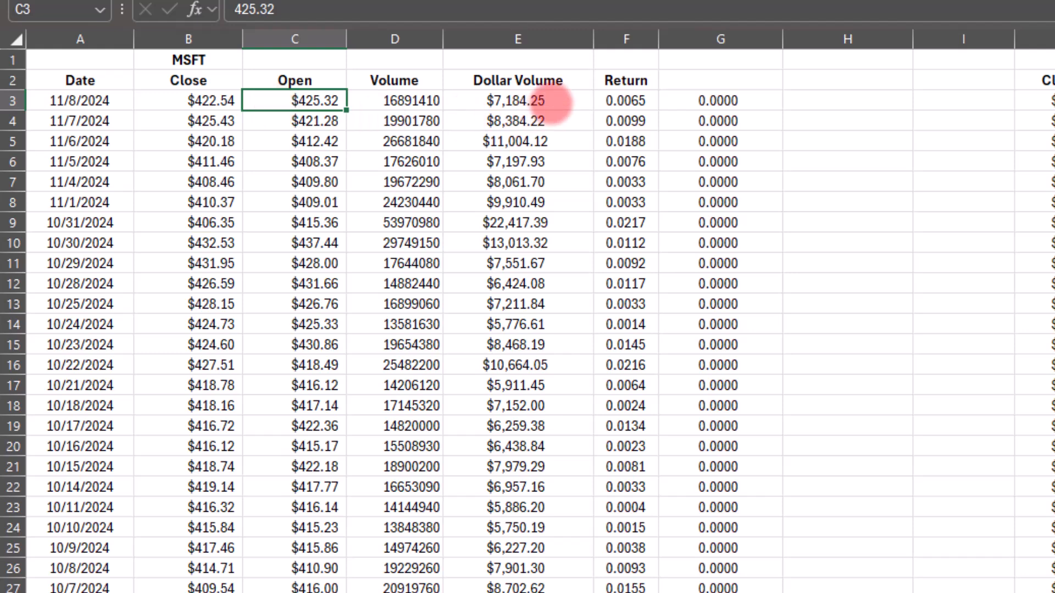
left_click(395, 101)
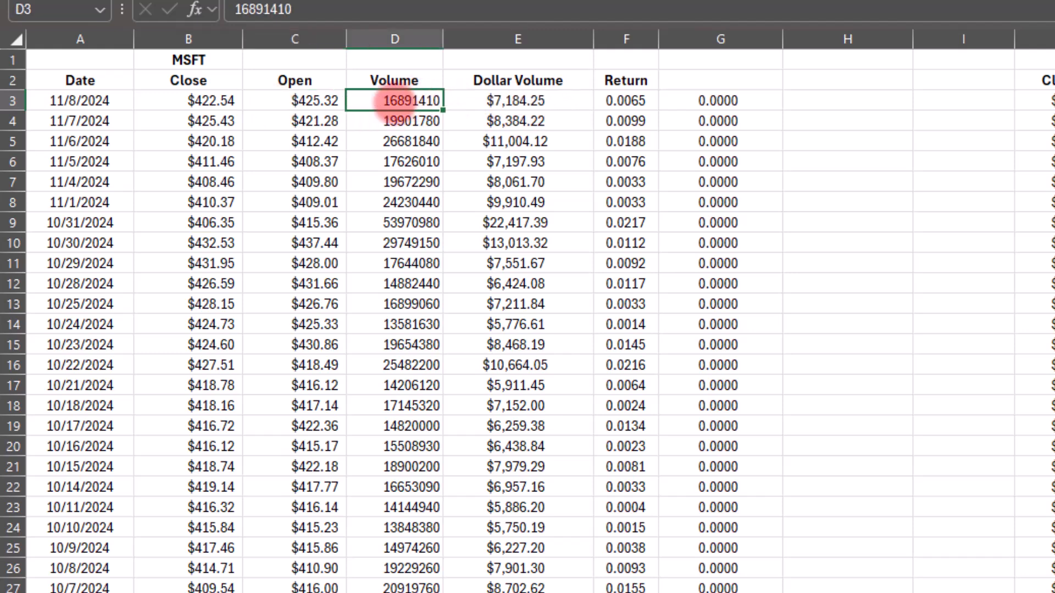
left_click(295, 100)
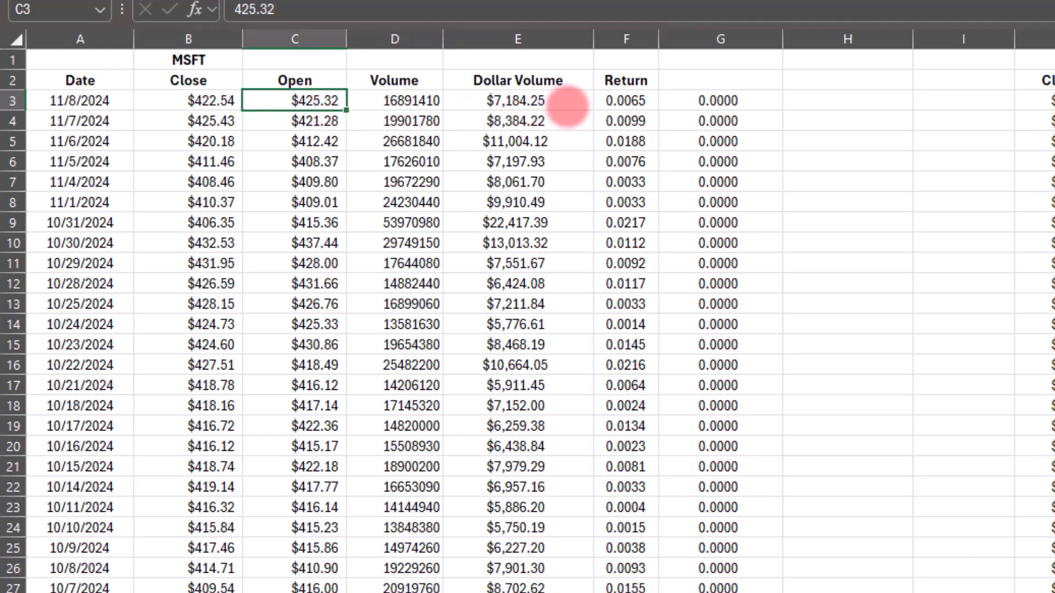
left_click(518, 101)
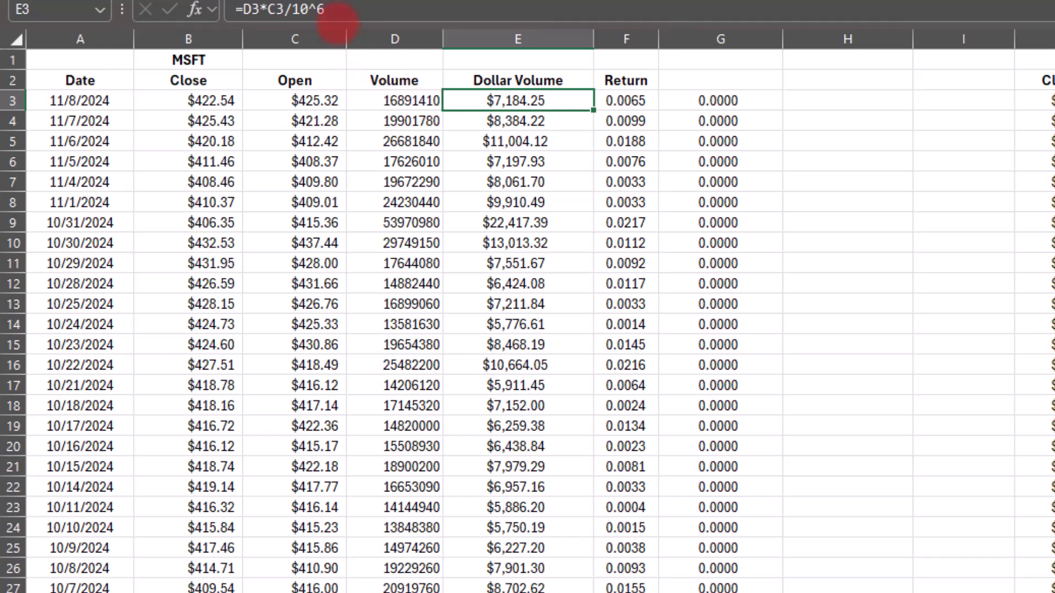
mouse_move(327, 19)
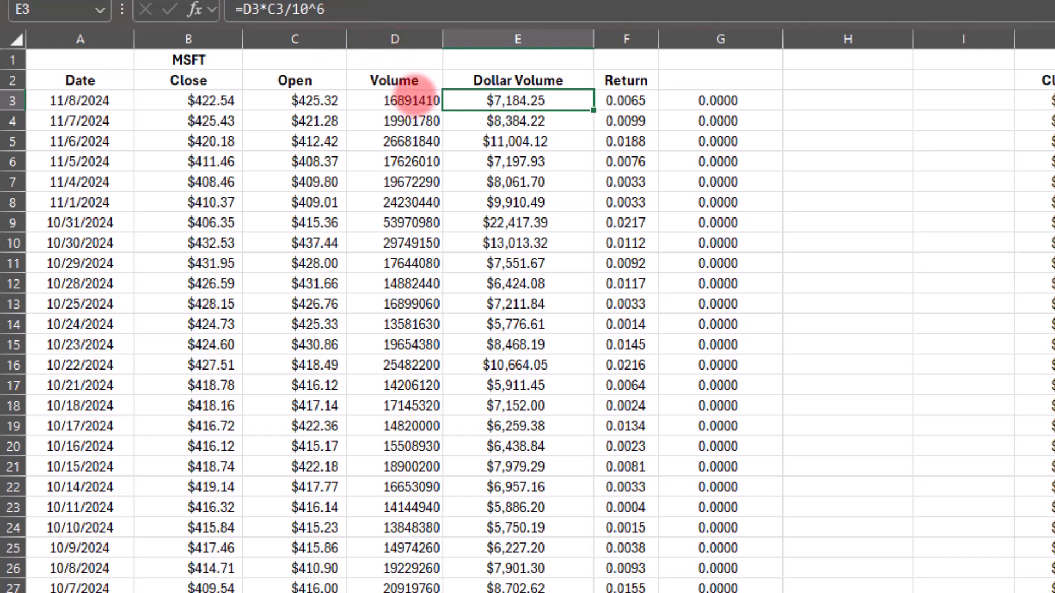
left_click(526, 100)
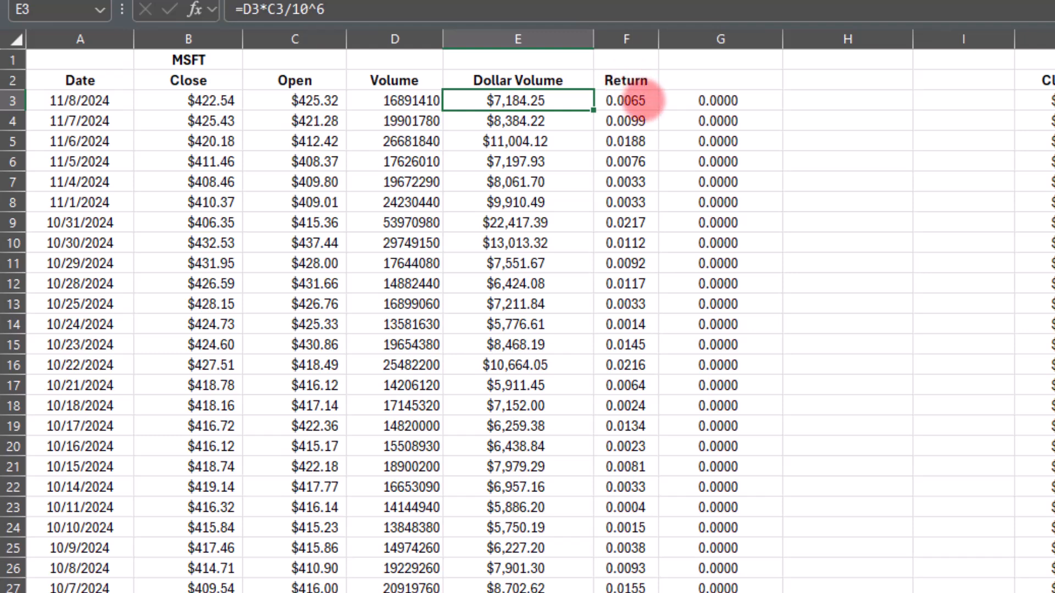
left_click(626, 100)
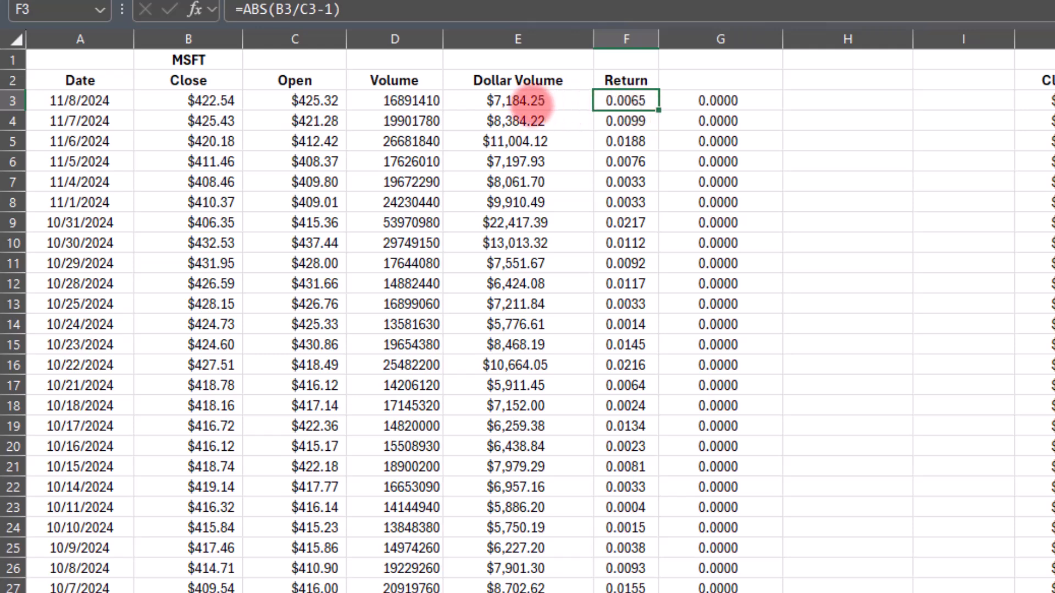
left_click(518, 222)
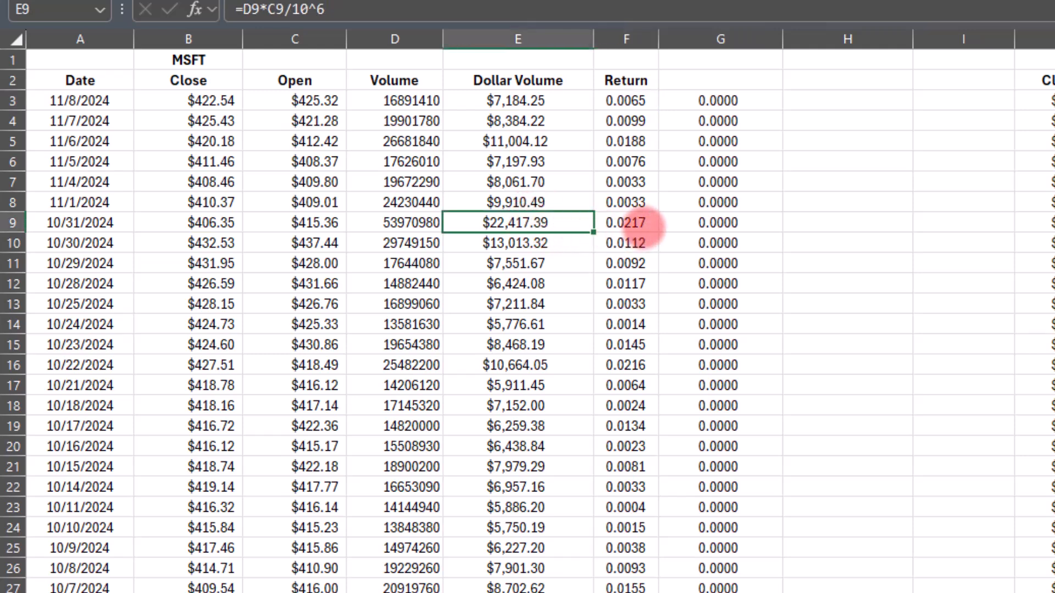
mouse_move(634, 132)
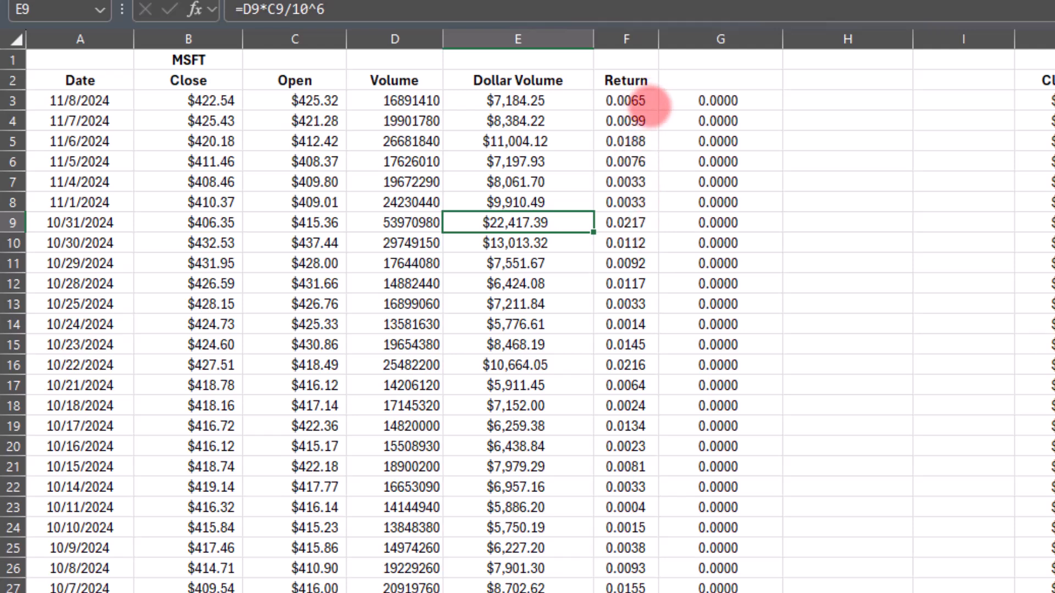
mouse_move(604, 274)
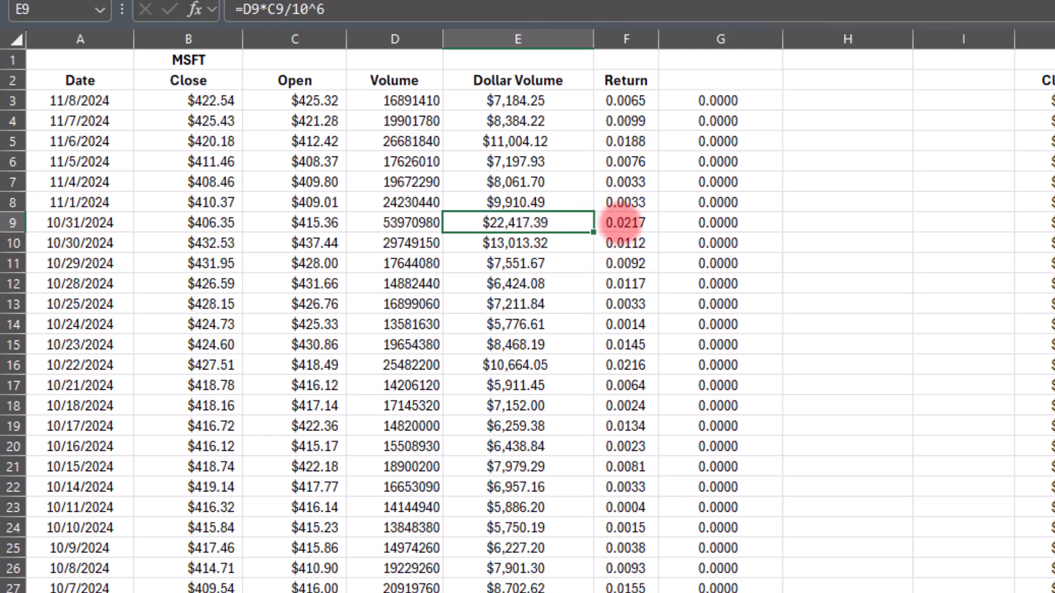
mouse_move(576, 323)
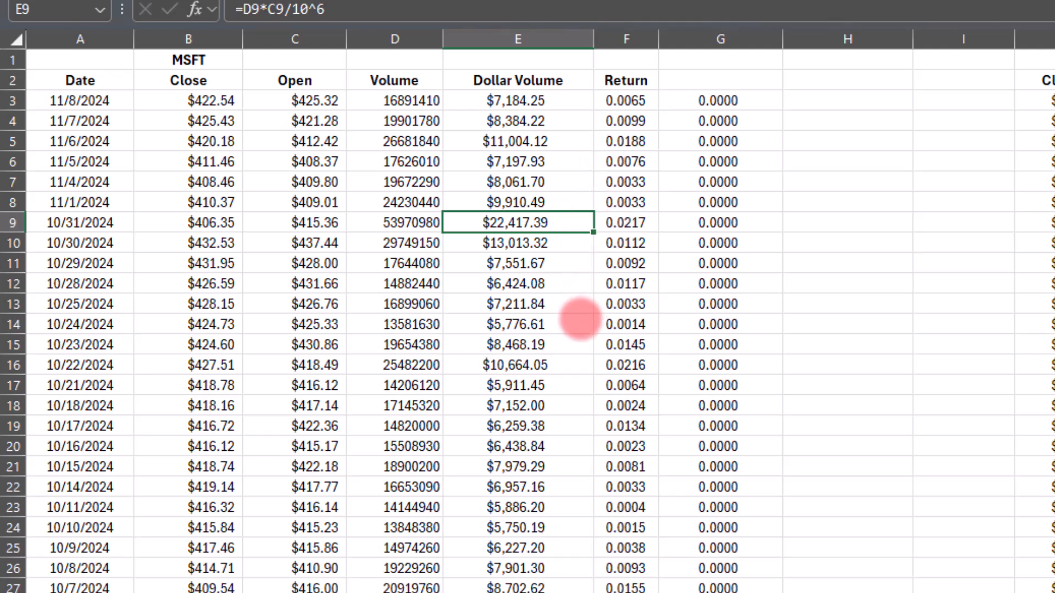
Show the MSFT ratios in G3:G27 to seven decimals, e.g. 0.0000009
left_click(721, 100)
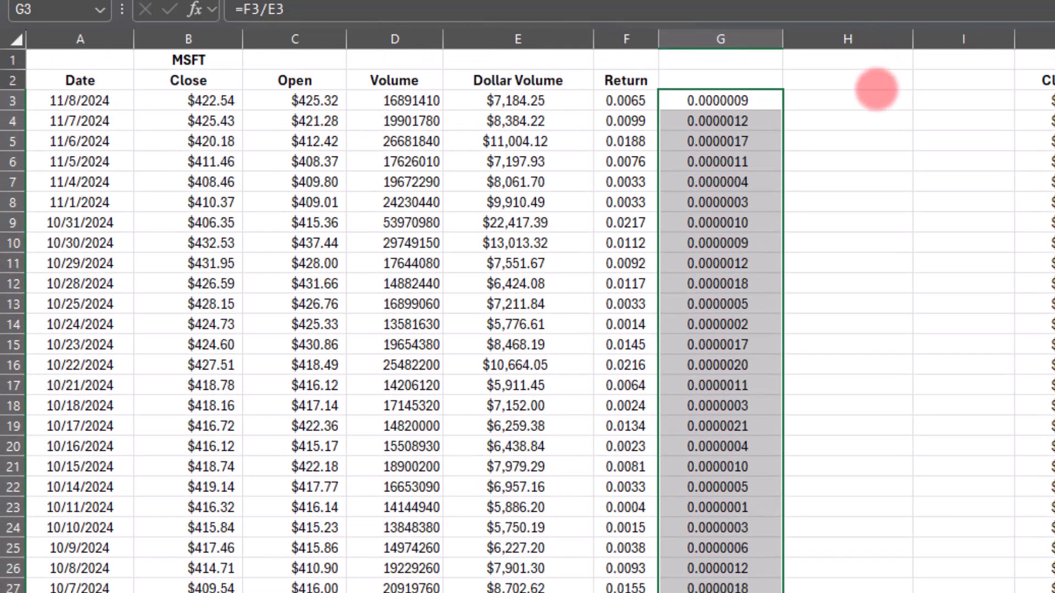
left_click(849, 100)
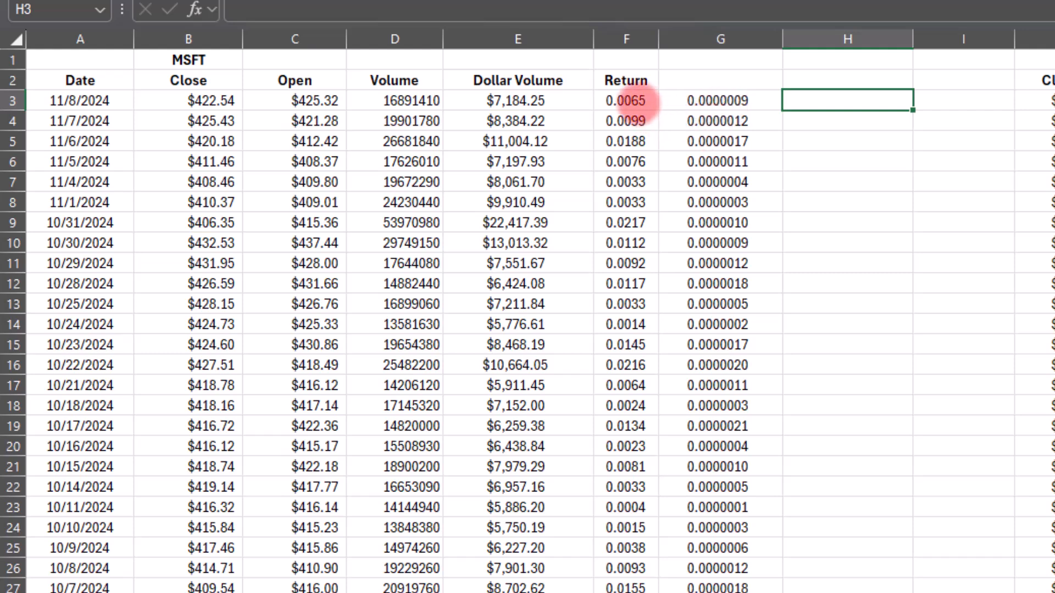
mouse_move(626, 355)
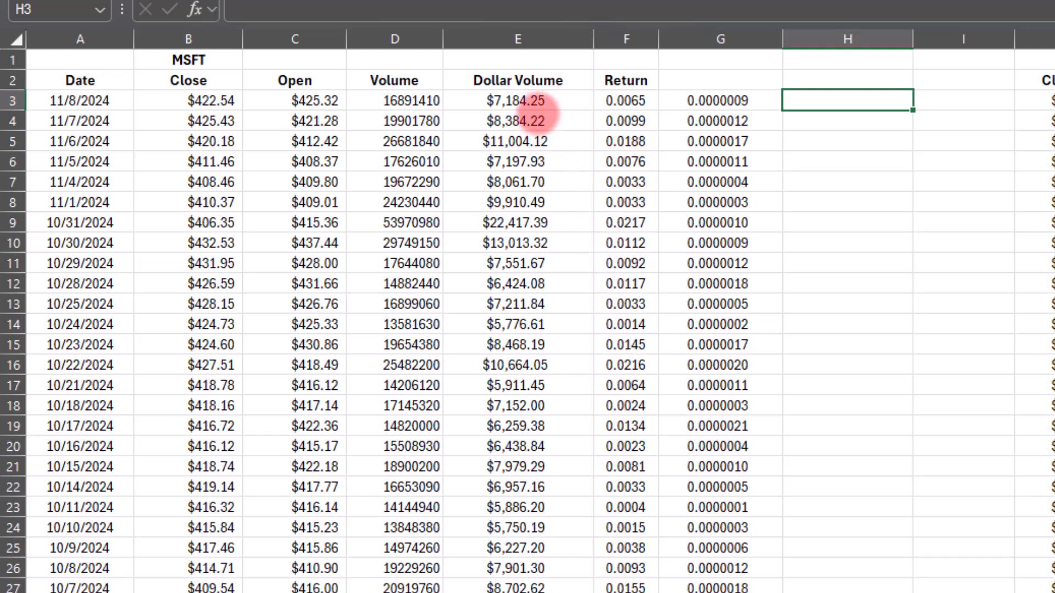
Scroll right to the SEZL table's return-over-dollar-volume columns
scroll("right", 3)
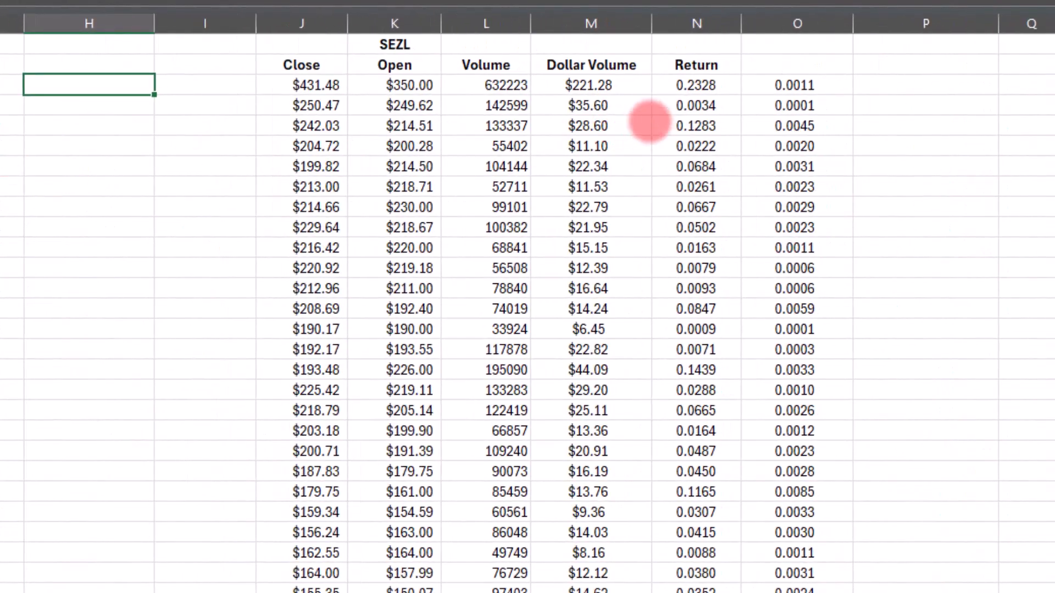
mouse_move(696, 96)
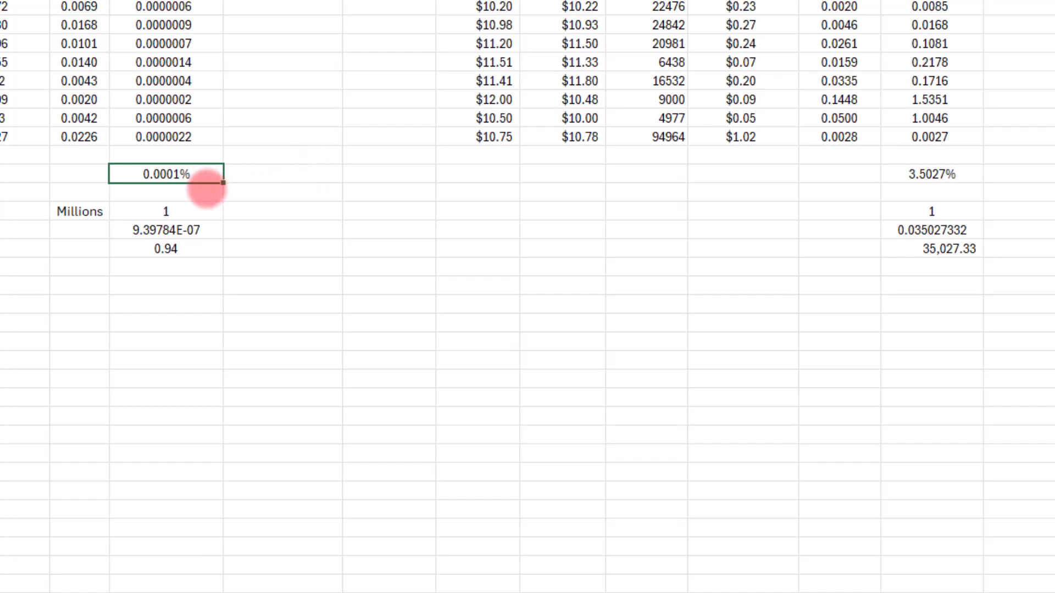
mouse_move(187, 175)
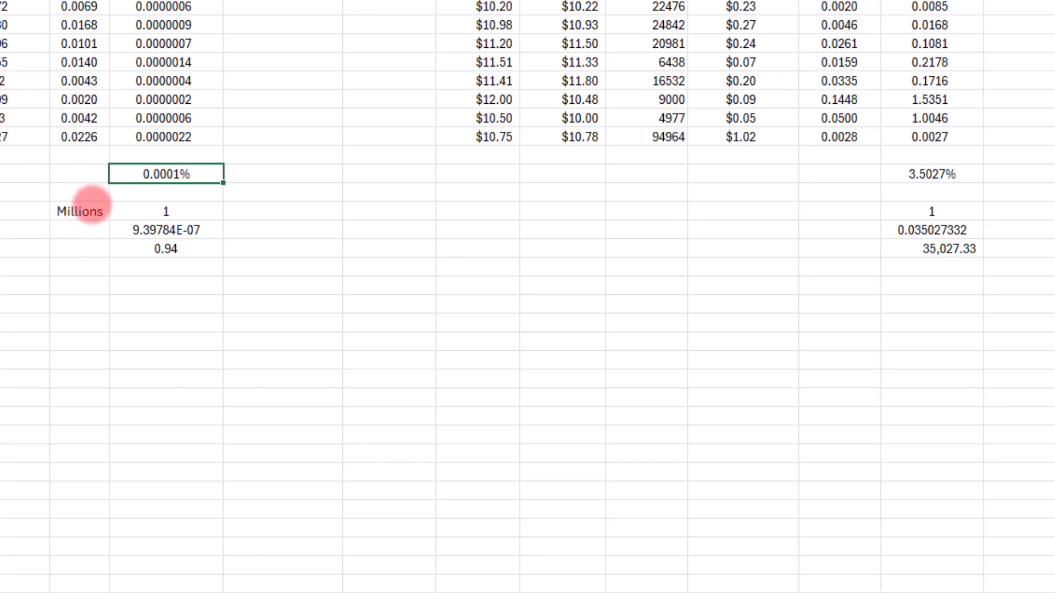
left_click(165, 212)
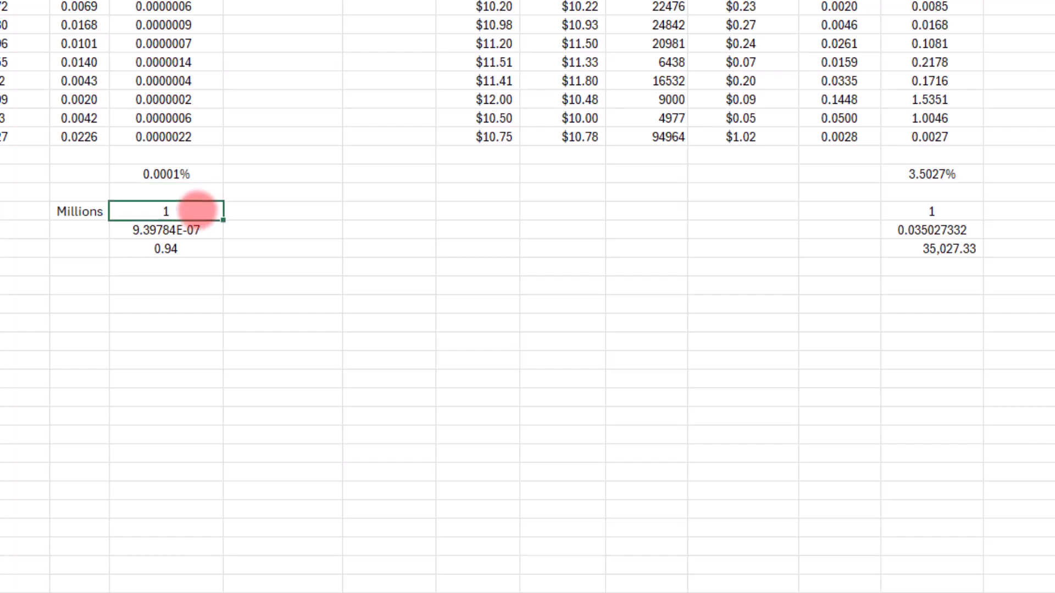
left_click(166, 173)
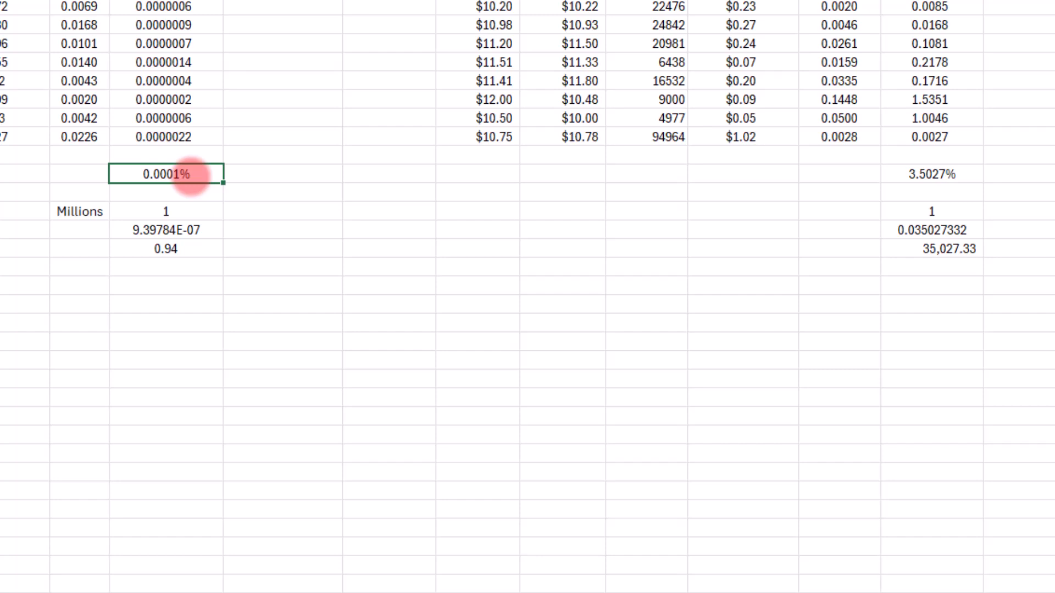
left_click(165, 248)
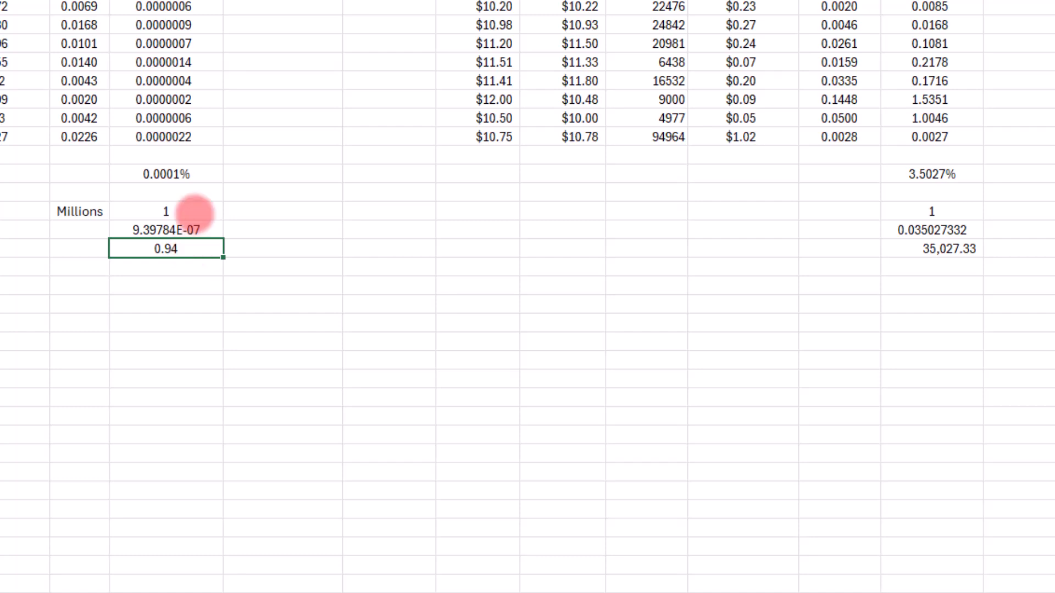
mouse_move(937, 189)
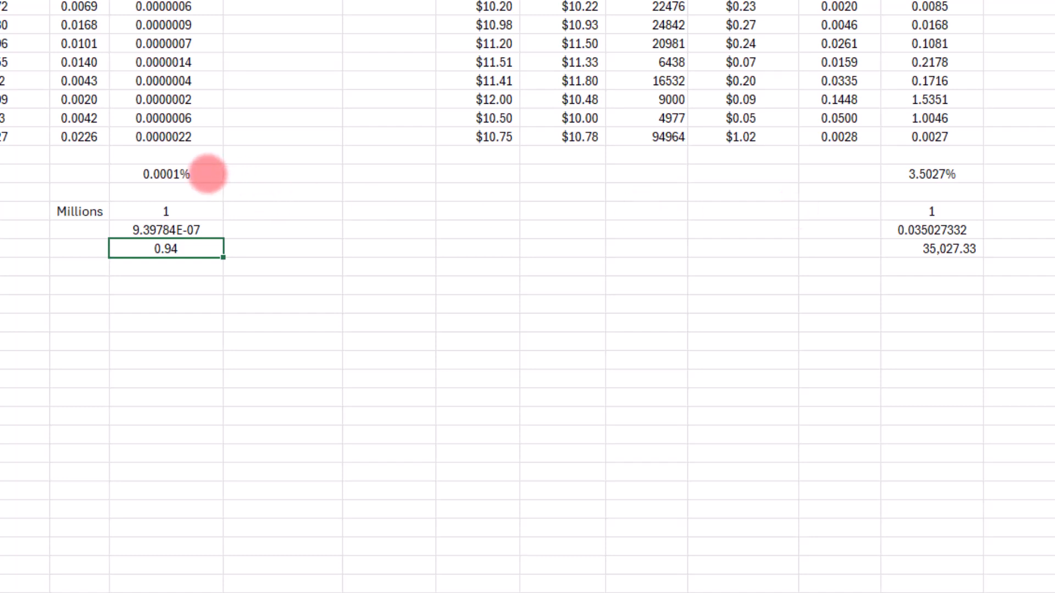
left_click(167, 174)
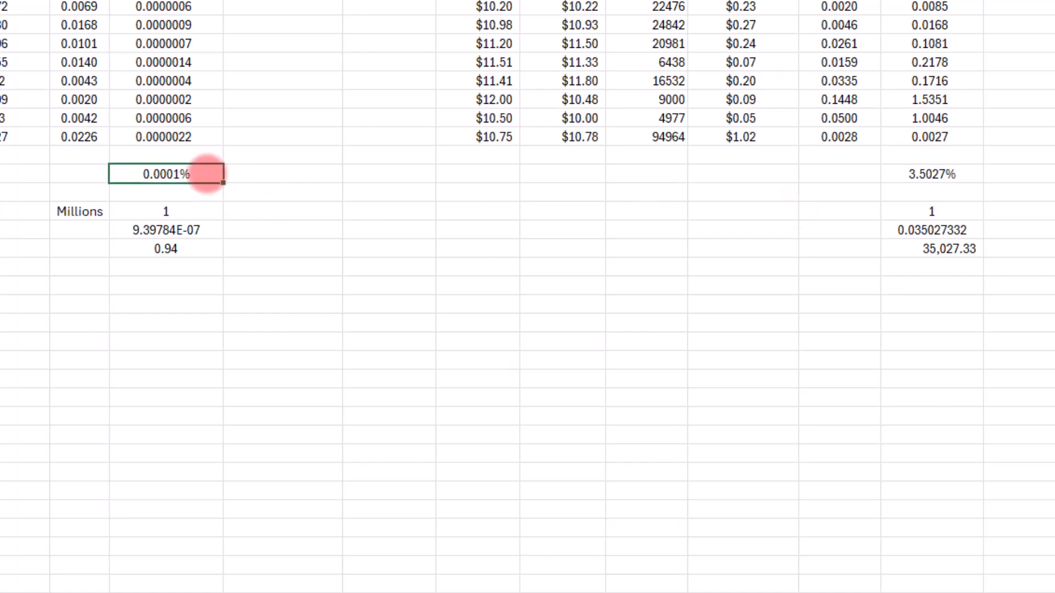
mouse_move(436, 233)
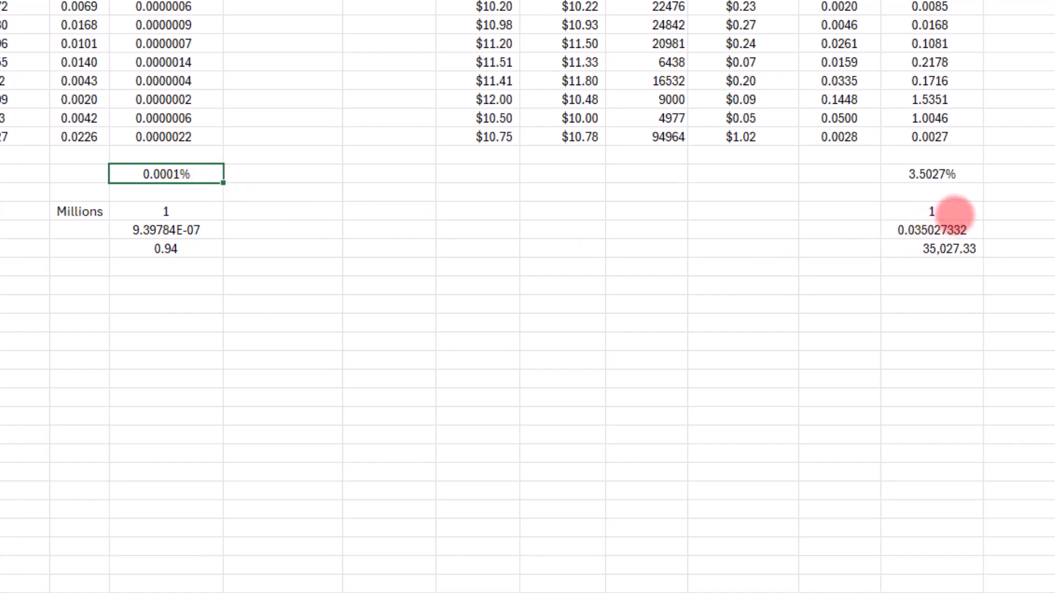
left_click(932, 211)
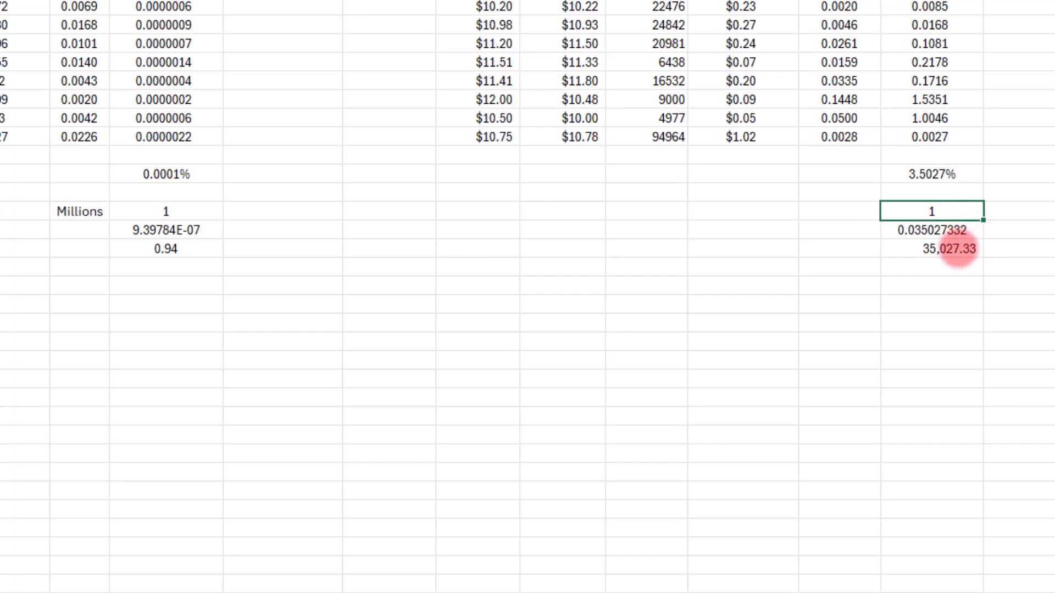
left_click(931, 248)
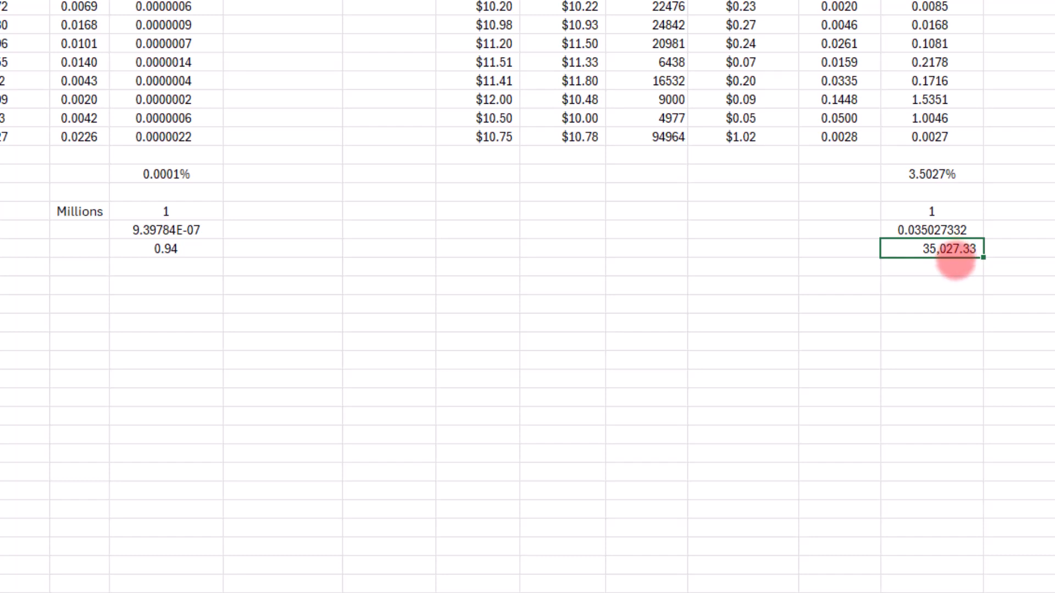
left_click(166, 212)
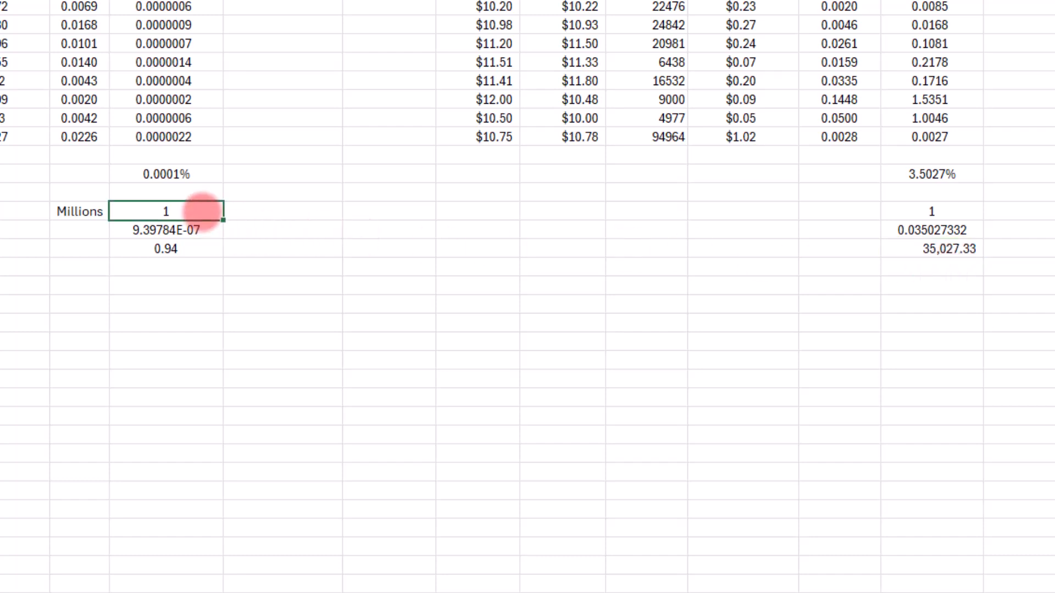
Enter 5 as the trade size in millions, giving slippage 23.49 MSFT and 875,683.30 SEZL
type("5")
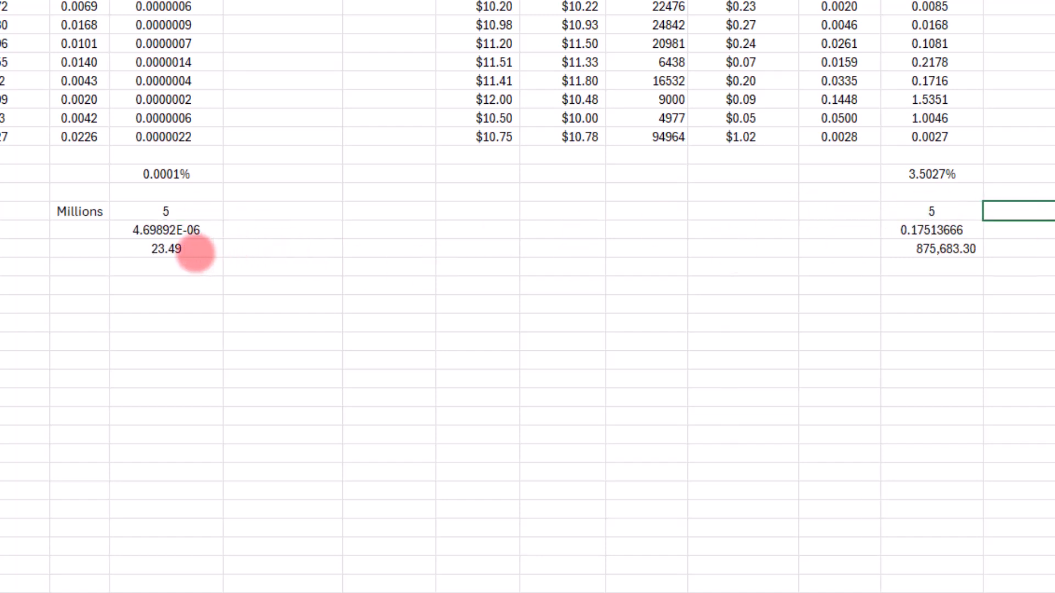
mouse_move(836, 293)
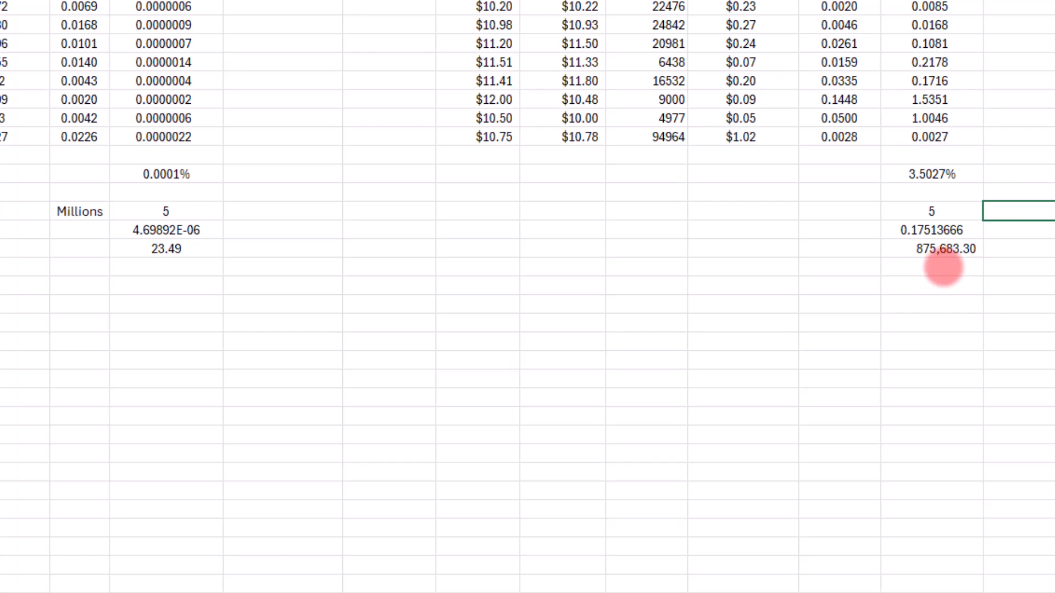
mouse_move(845, 247)
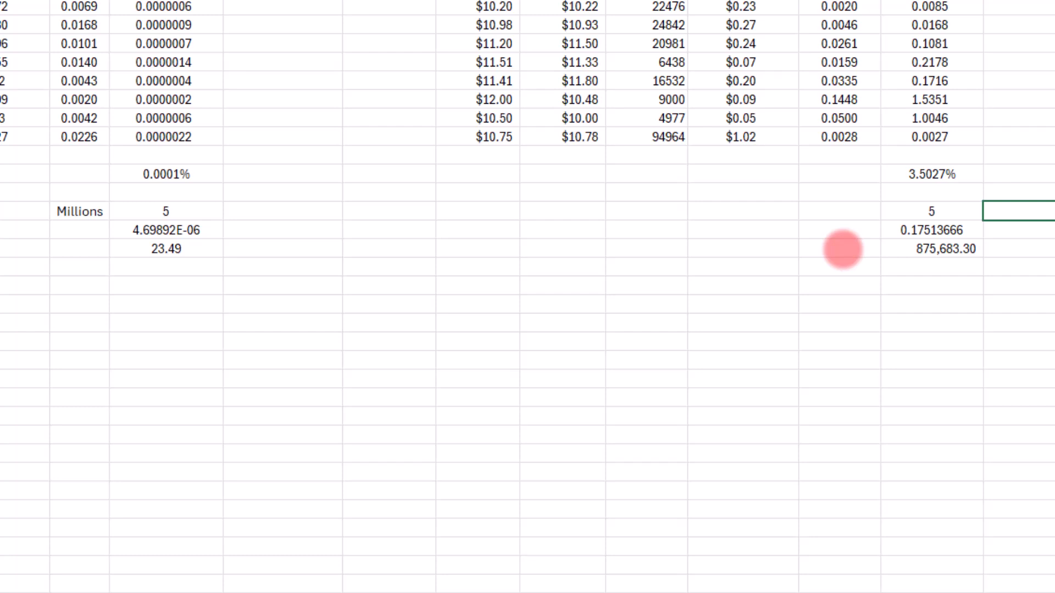
left_click(931, 279)
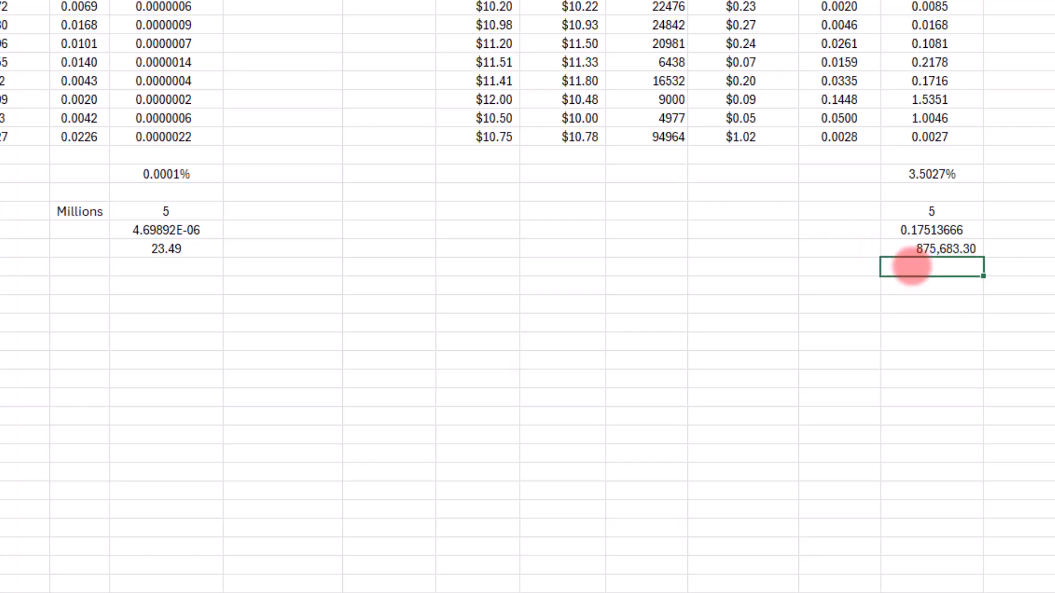